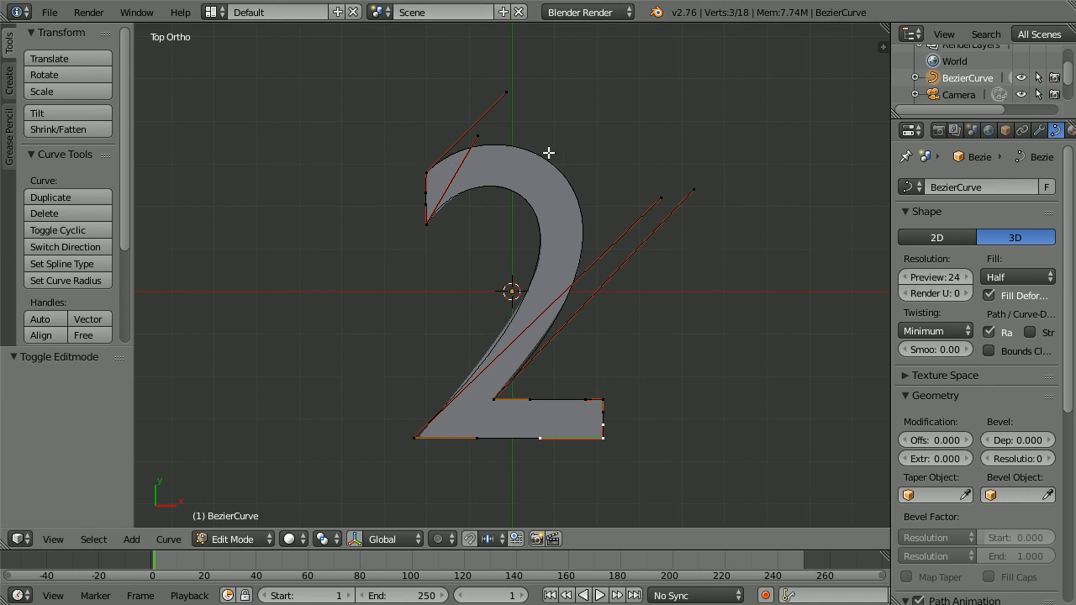
mouse_move(530, 353)
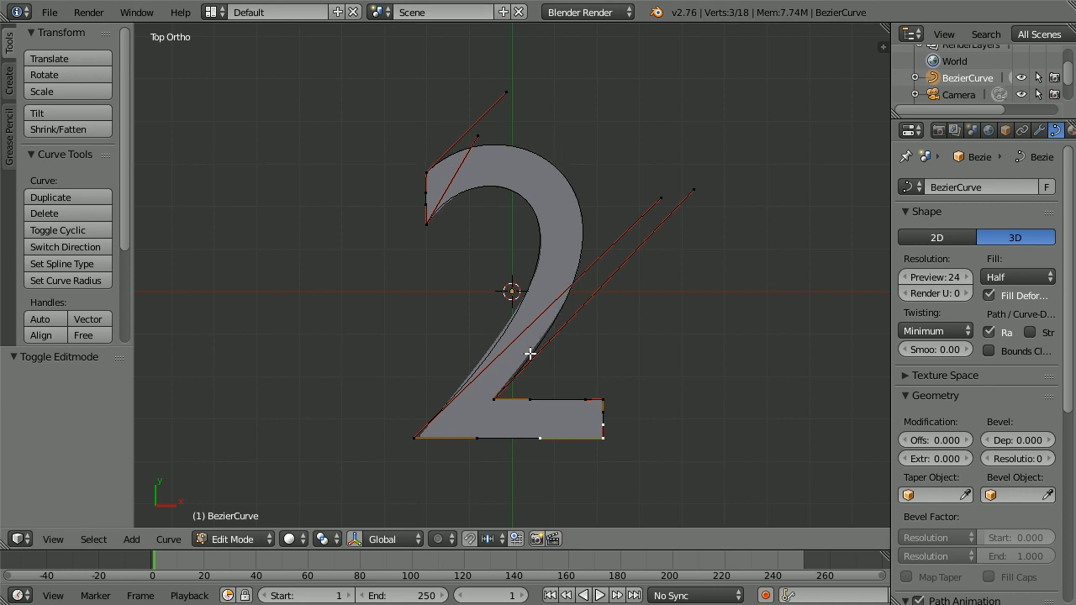
mouse_move(612, 419)
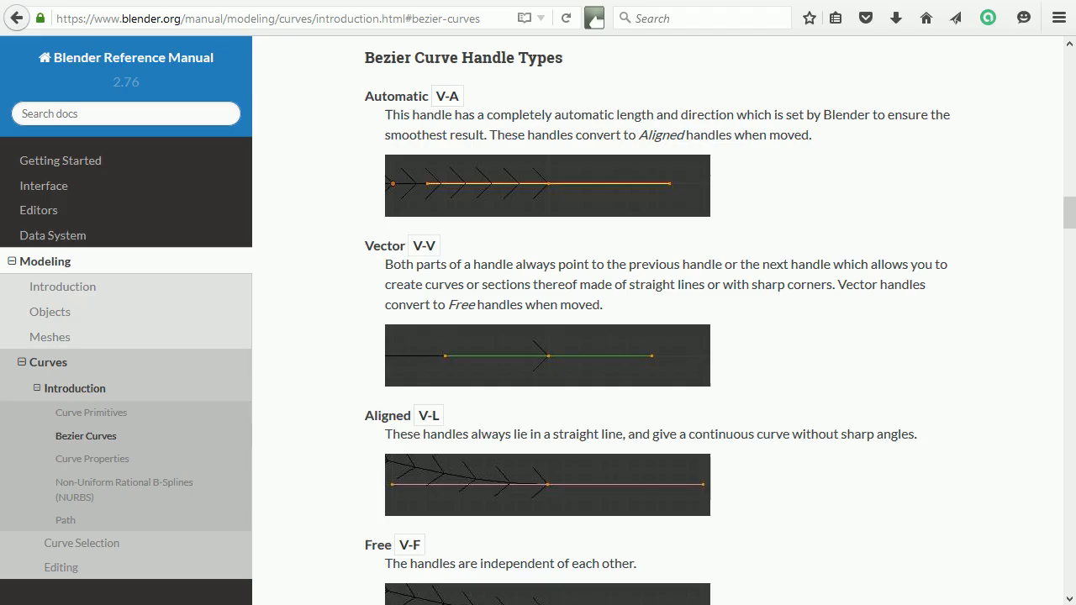
mouse_move(572, 74)
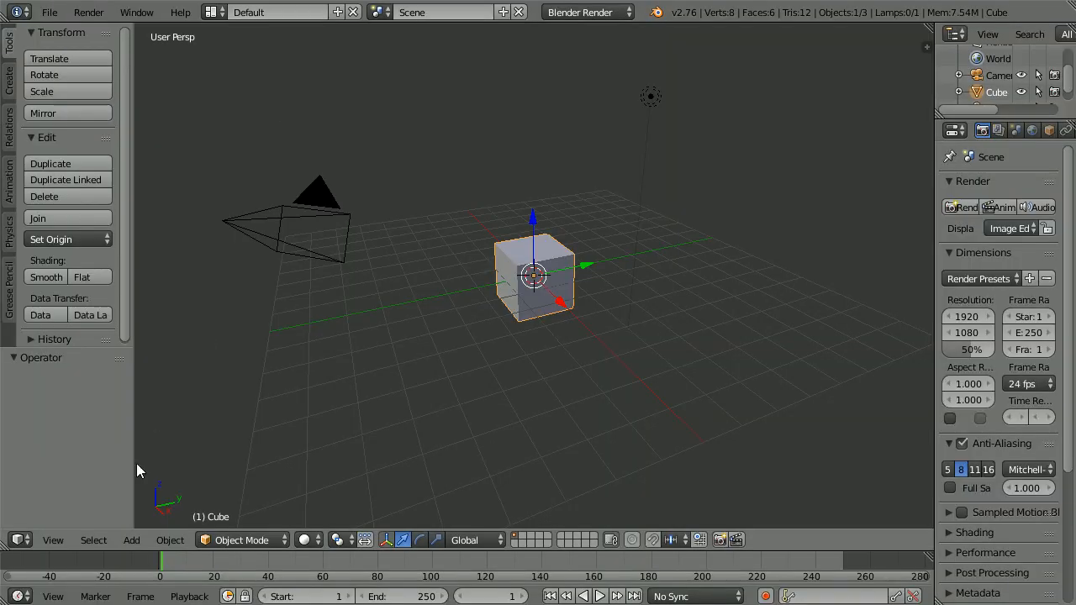
Switch the viewport to top orthographic projection and delete the default cube.
left_click(52, 539)
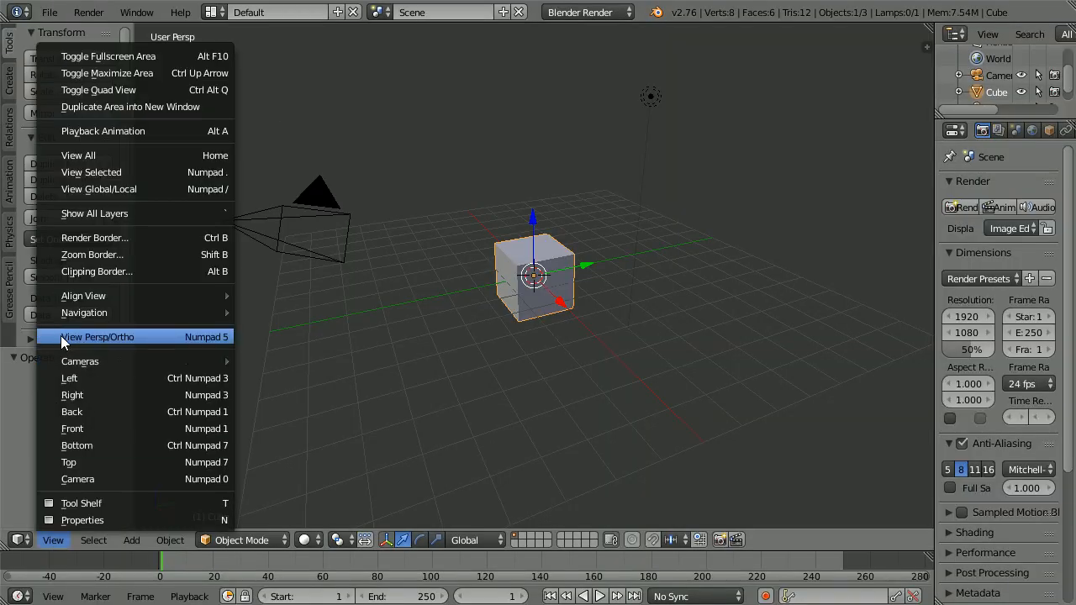
left_click(97, 336)
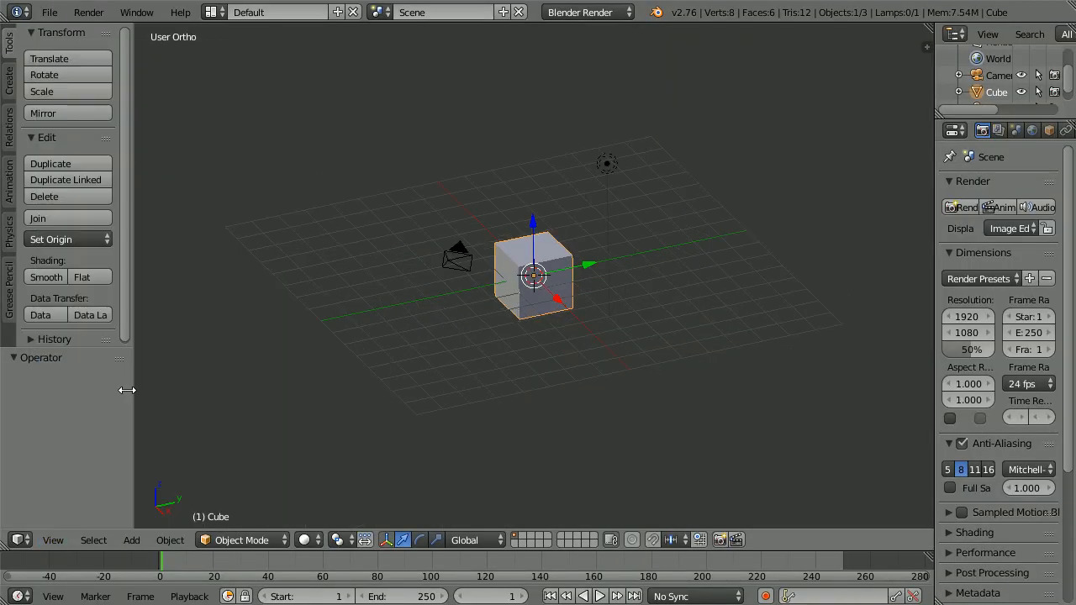
left_click(52, 540)
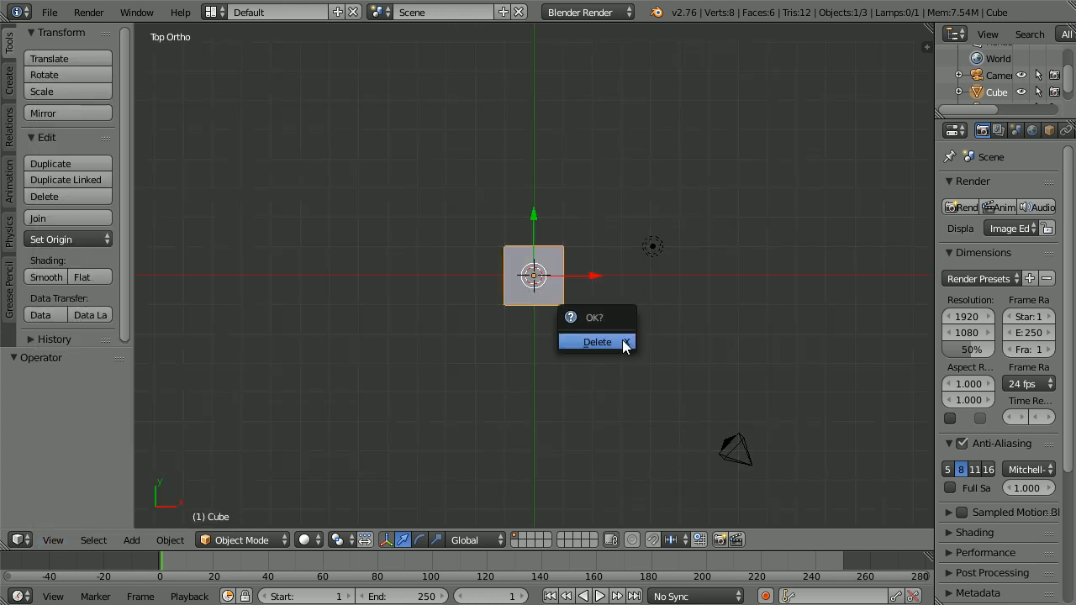
left_click(597, 342)
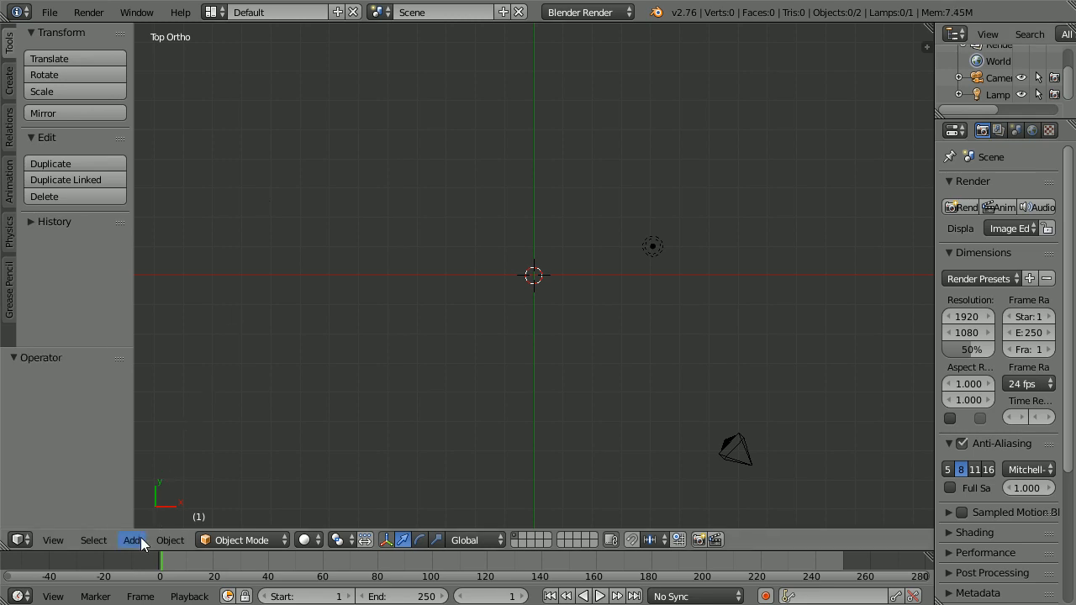
Add a text object and edit its characters to read 2.
left_click(132, 540)
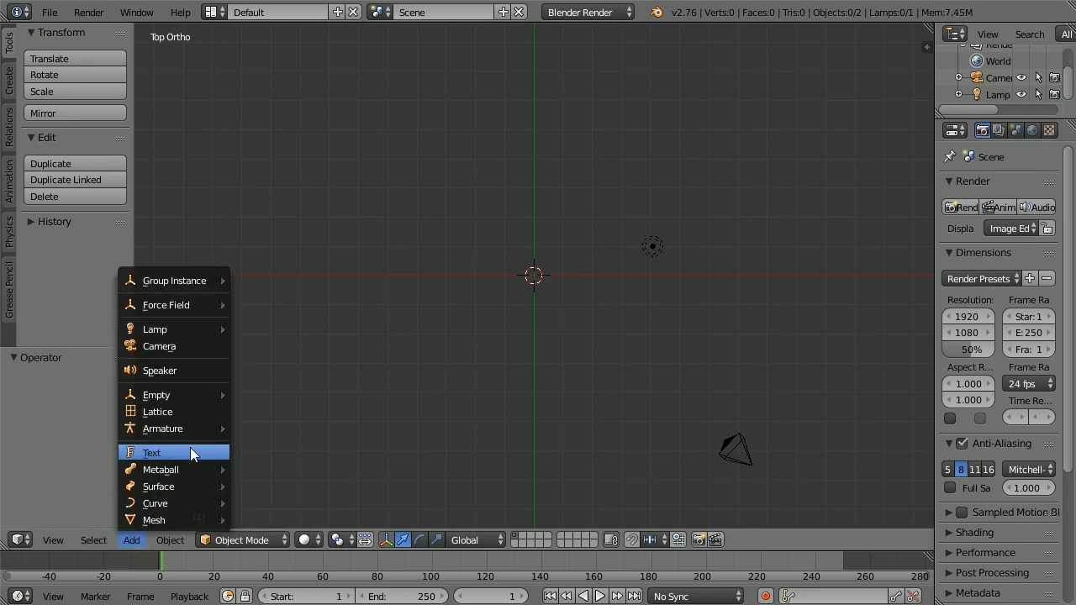
left_click(152, 452)
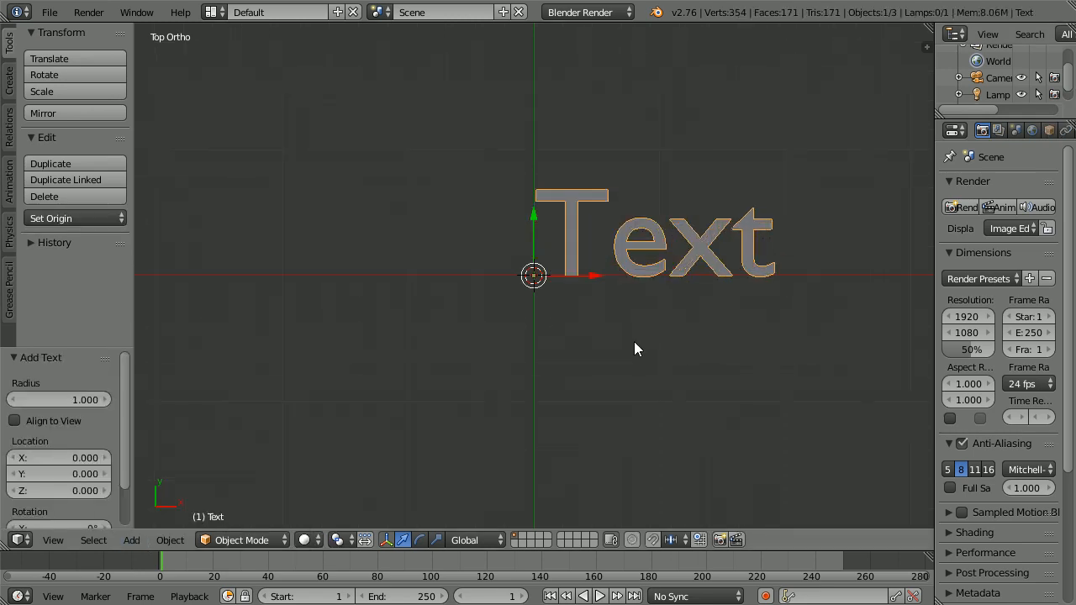
left_click(242, 540)
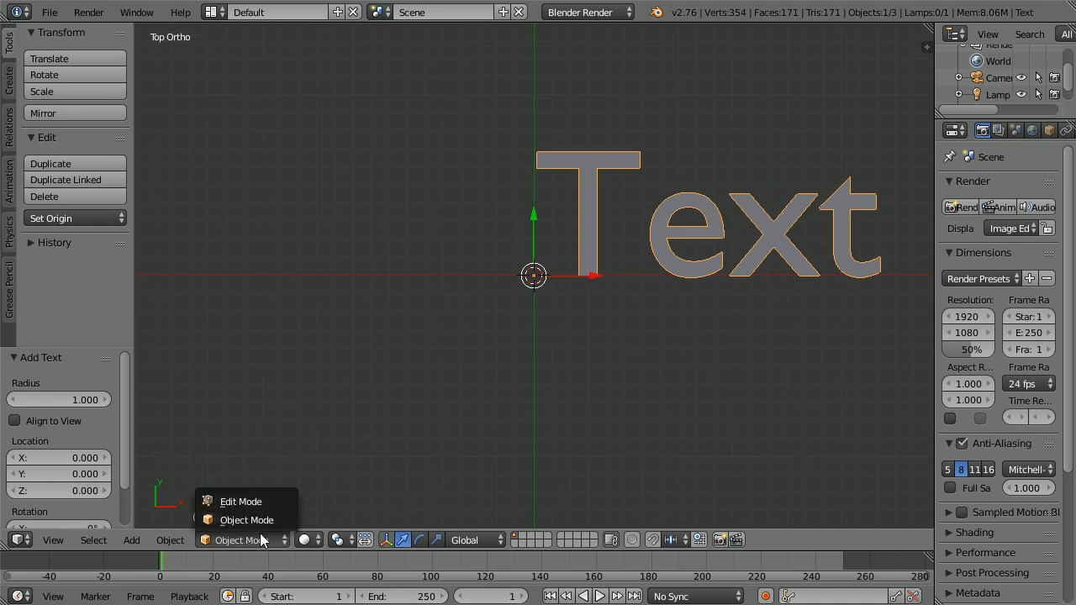
left_click(240, 502)
type("2")
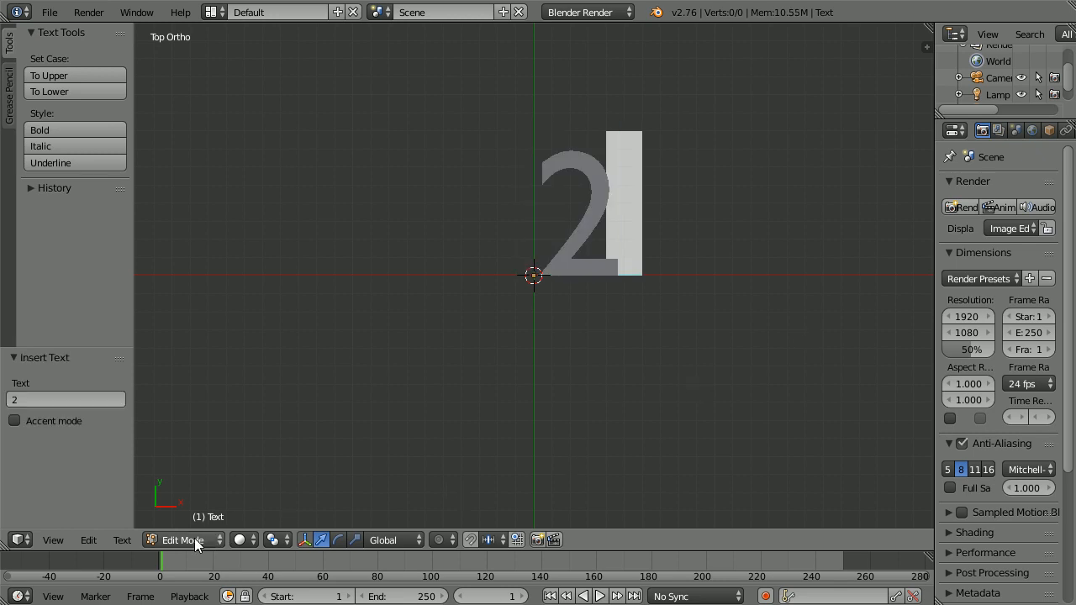
left_click(181, 540)
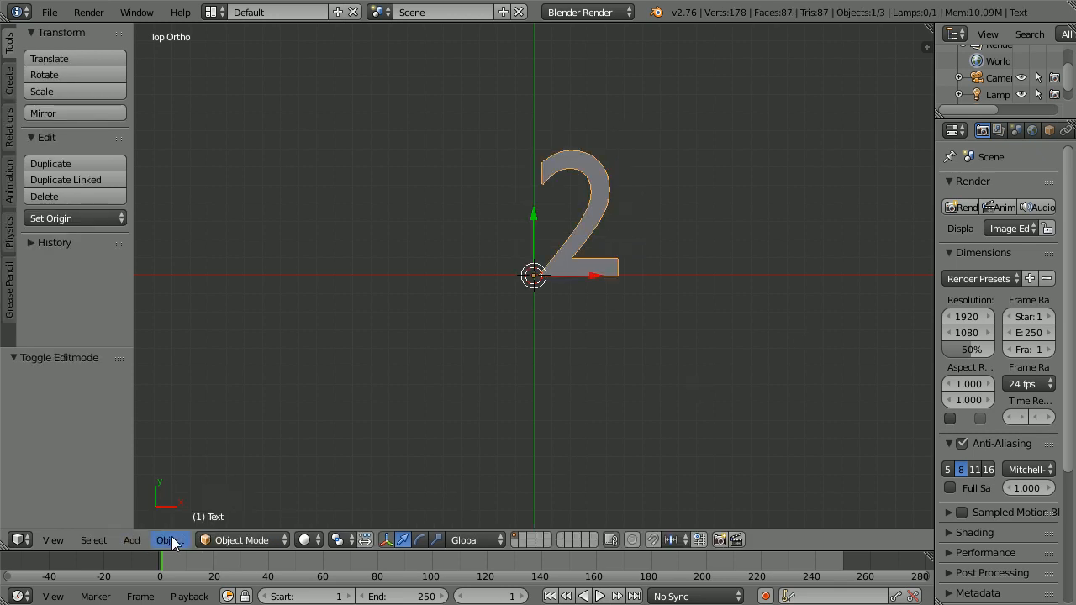
Centre the 2's geometry on its origin with Geometry to Origin.
left_click(169, 540)
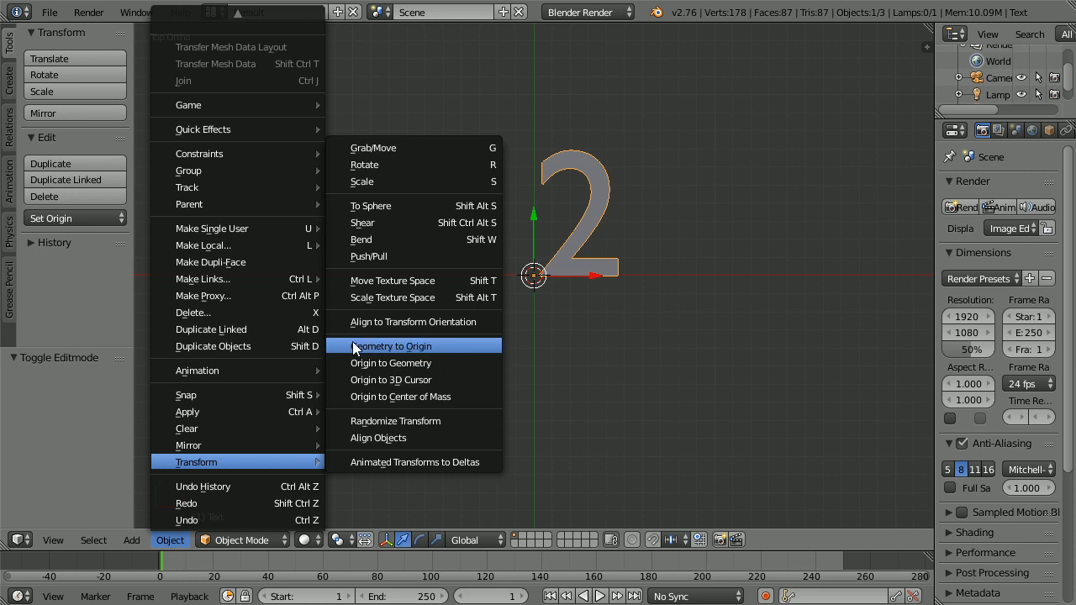
left_click(394, 347)
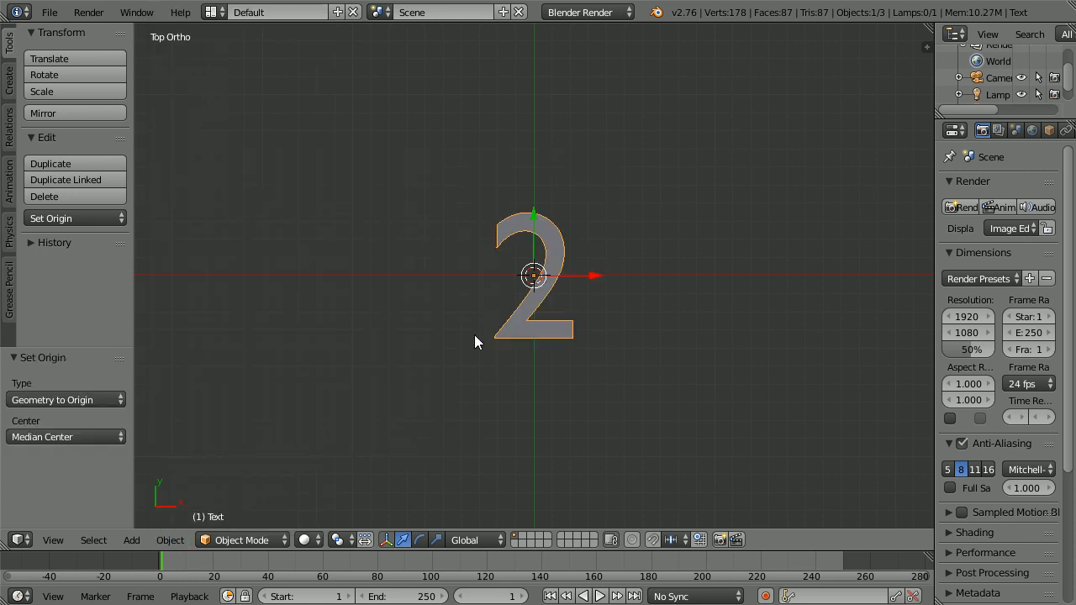
left_click(132, 540)
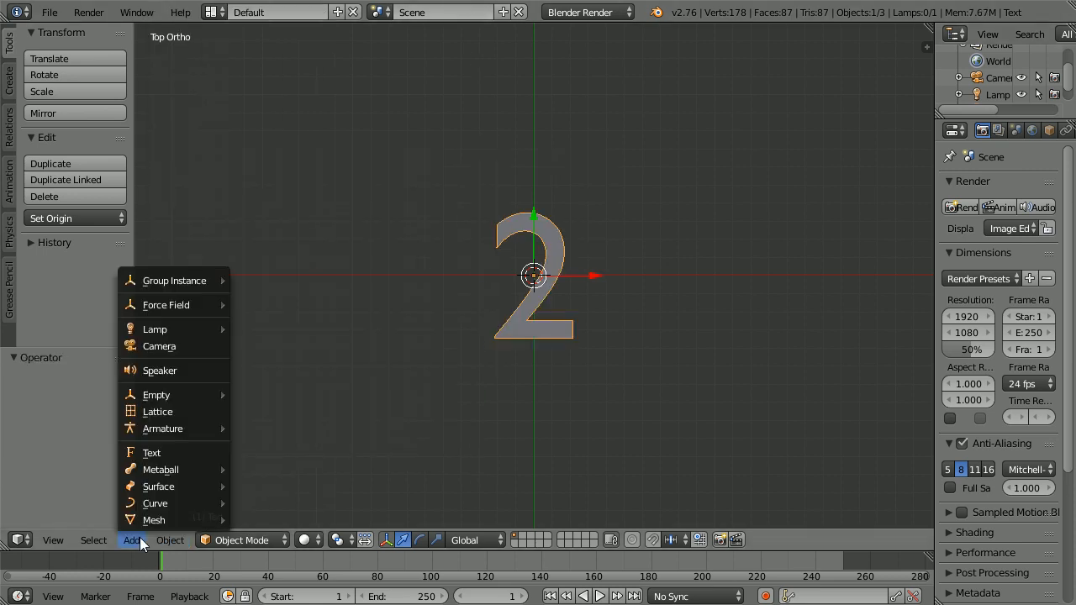
mouse_move(155, 503)
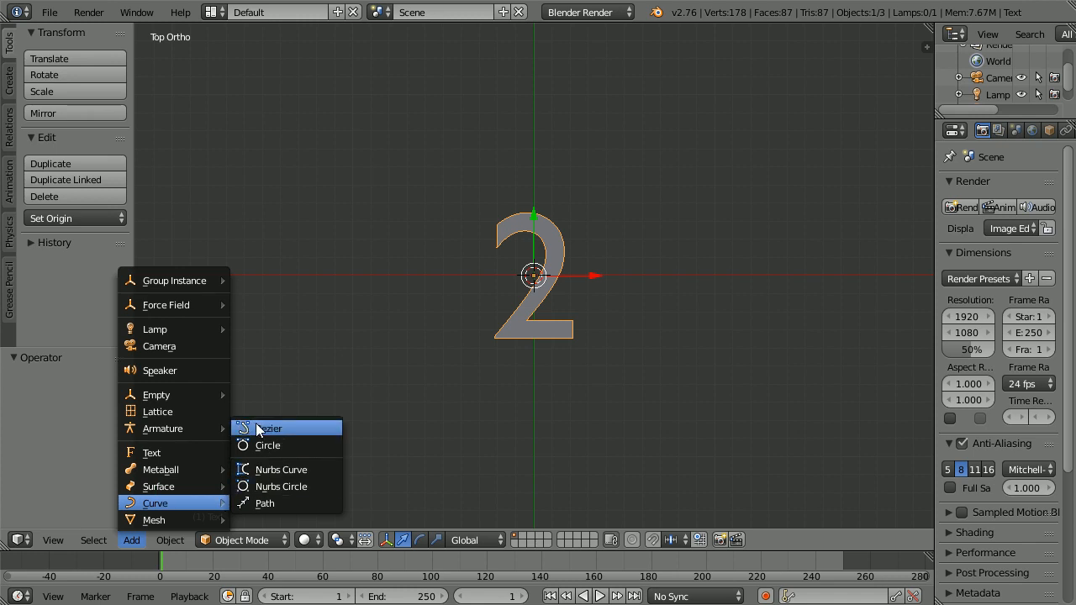
Add a Bezier curve over the 2 and select its left control point for editing.
left_click(268, 429)
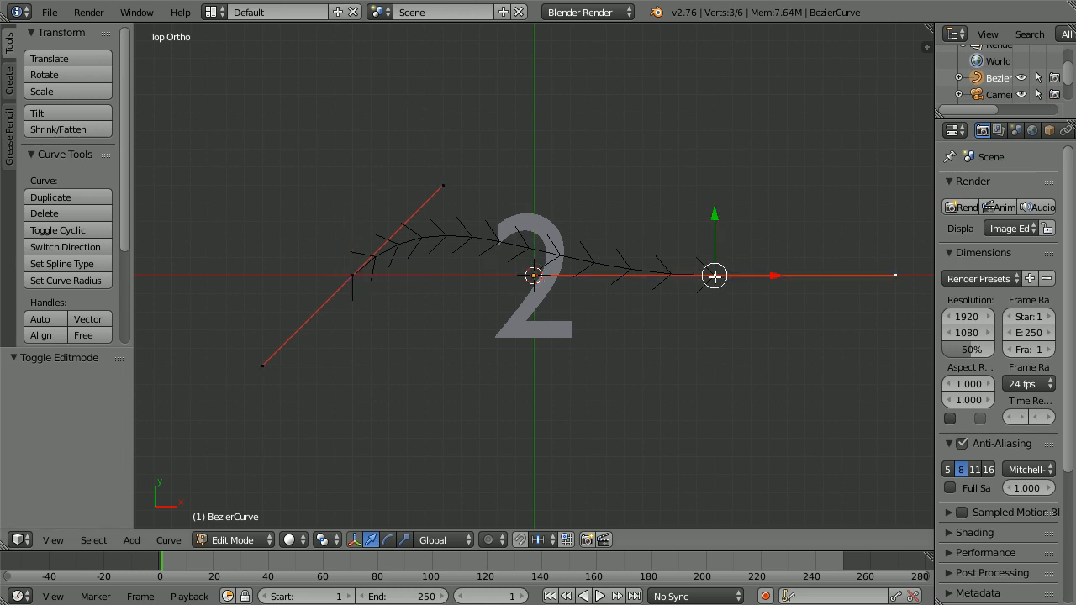
left_click(444, 185)
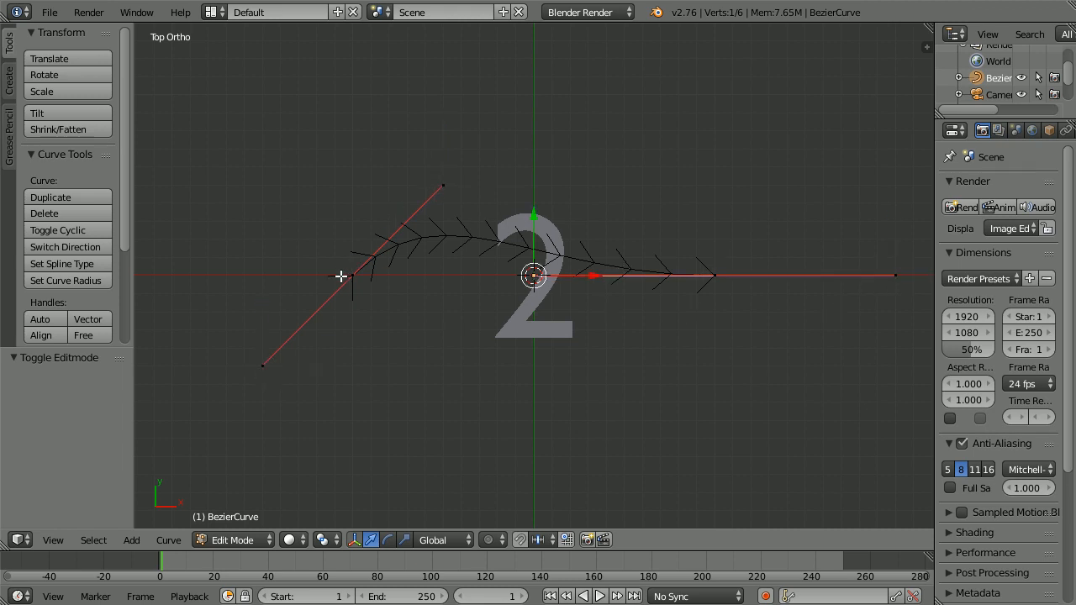
left_click(353, 276)
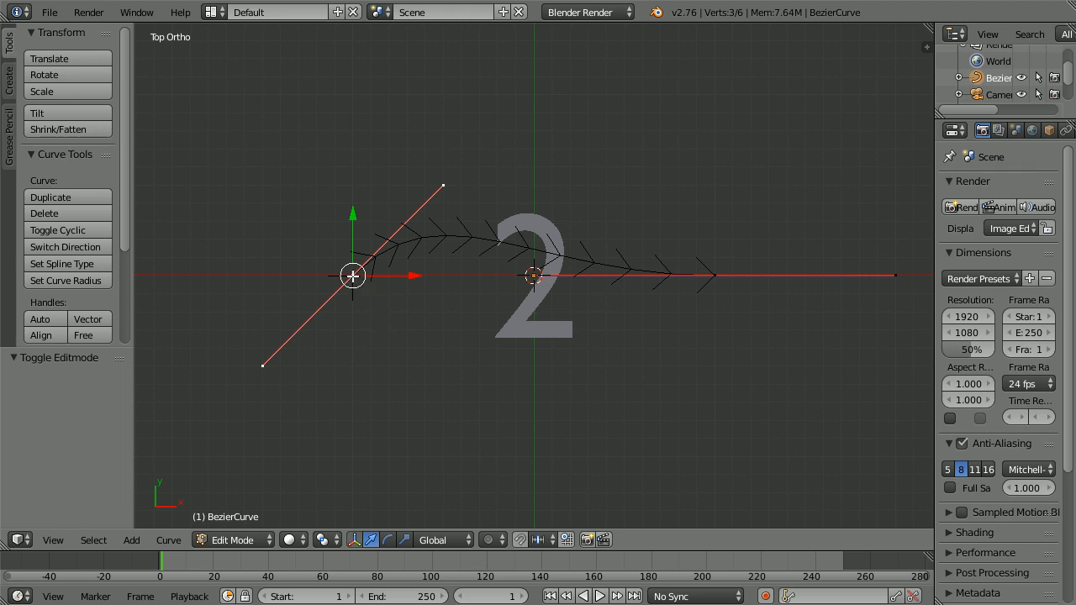
mouse_move(357, 289)
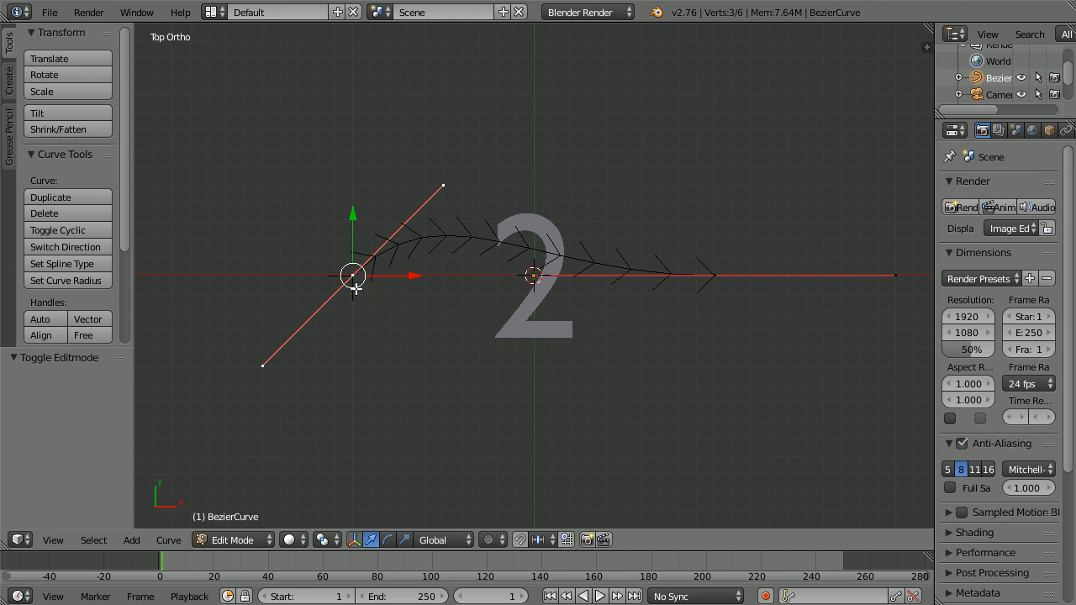
mouse_move(400, 329)
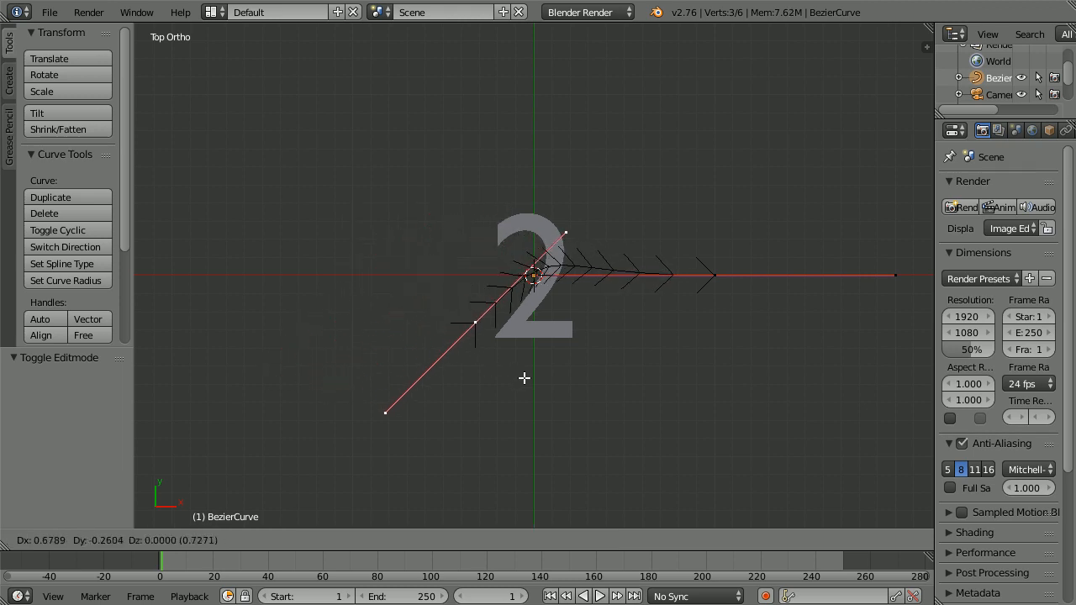
Grab the curve's left control point and move it onto the 2.
left_click_drag(525, 378, 542, 390)
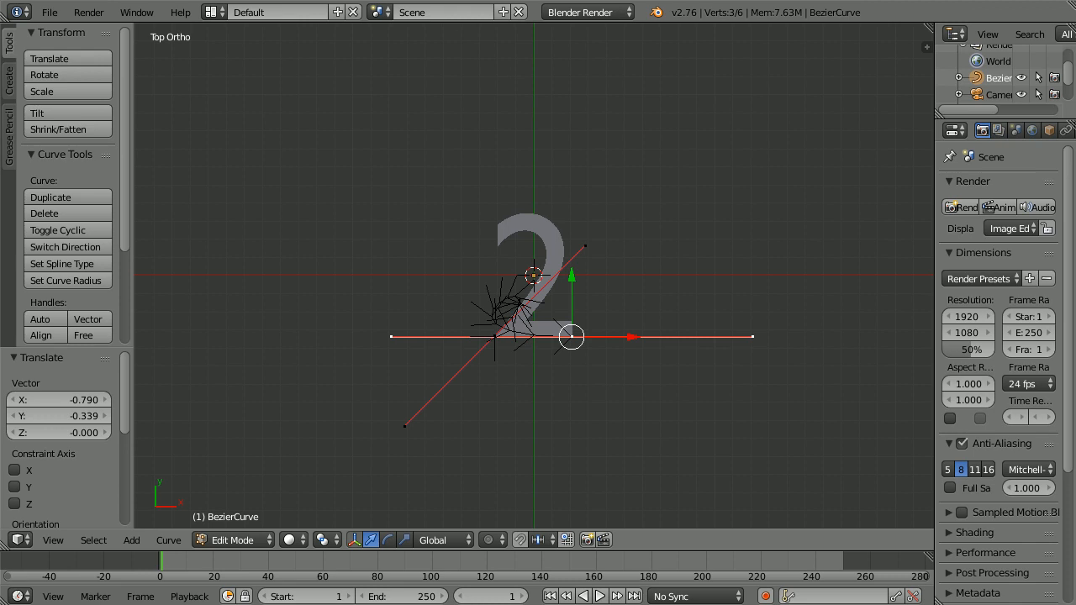
mouse_move(609, 353)
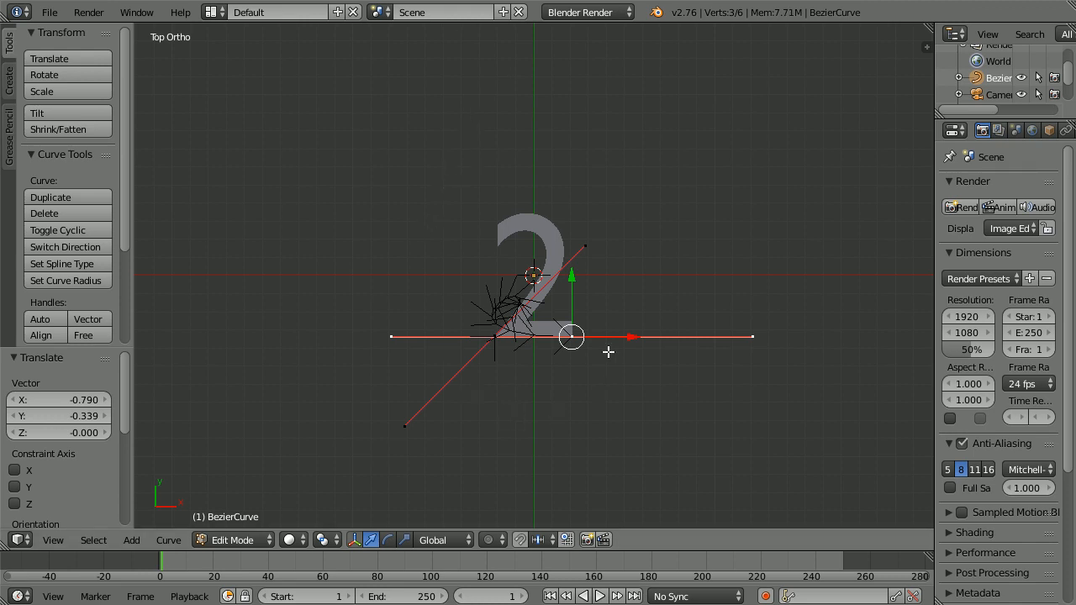
mouse_move(461, 291)
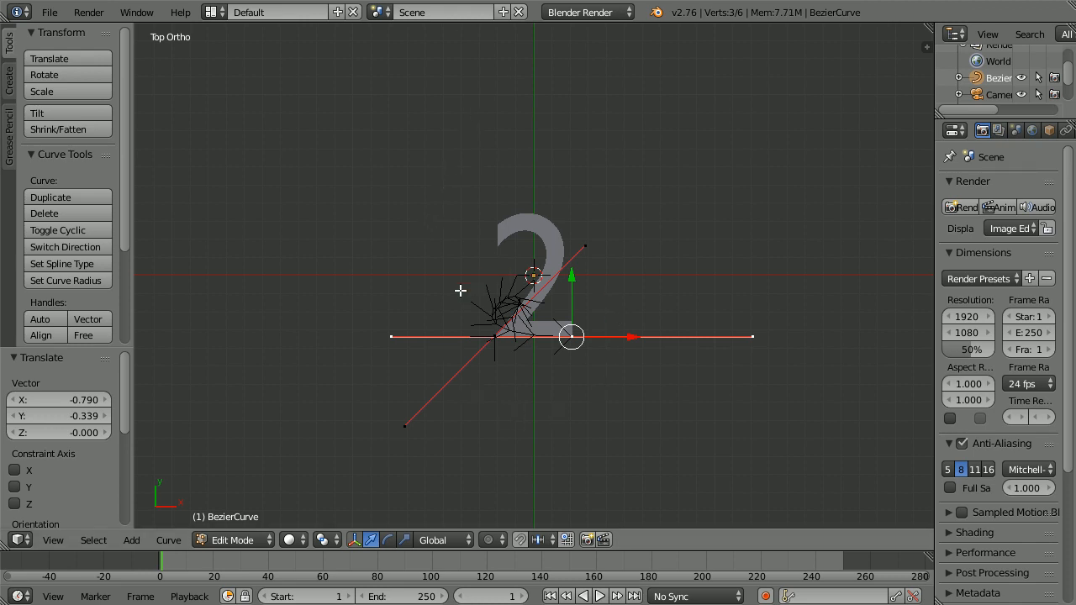
mouse_move(518, 383)
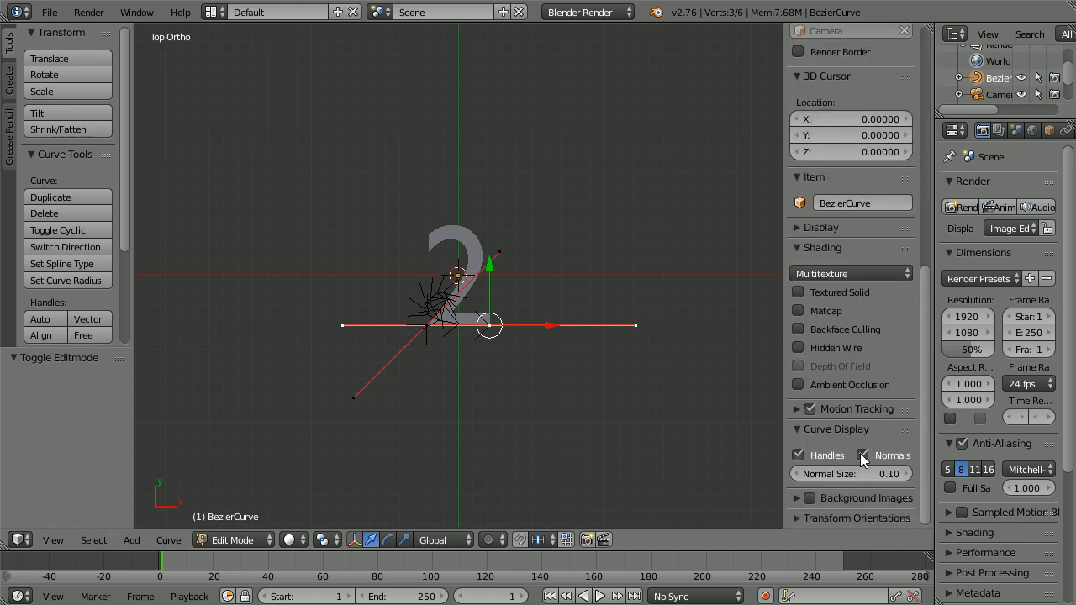
Uncheck Normals under Curve Display so the curve shows as a clean line.
left_click(861, 454)
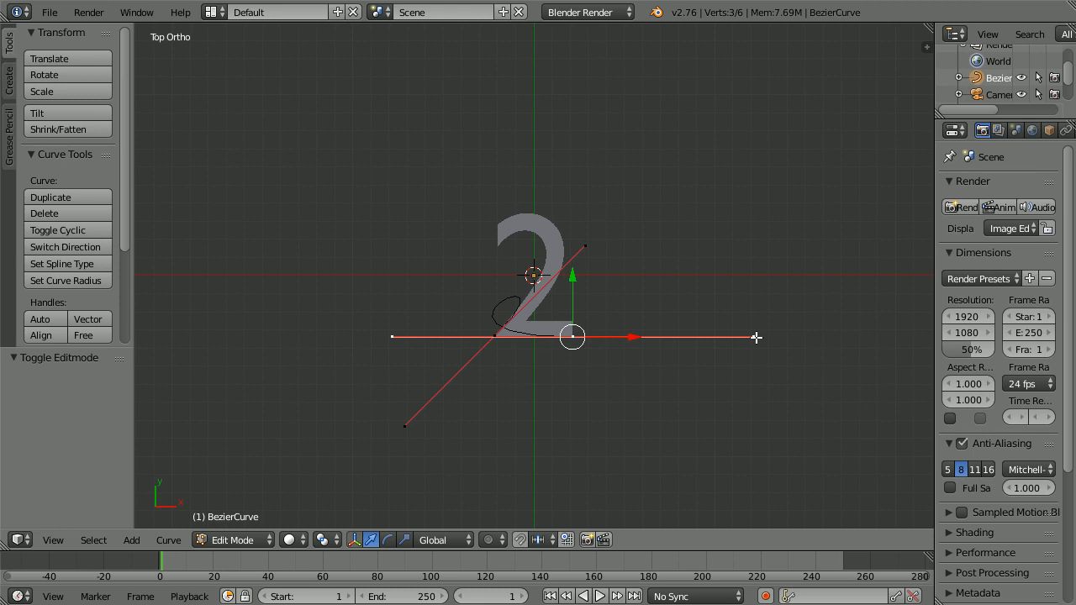
Drag a handle end to bend the curve along the outline of the 2.
left_click_drag(572, 336, 754, 337)
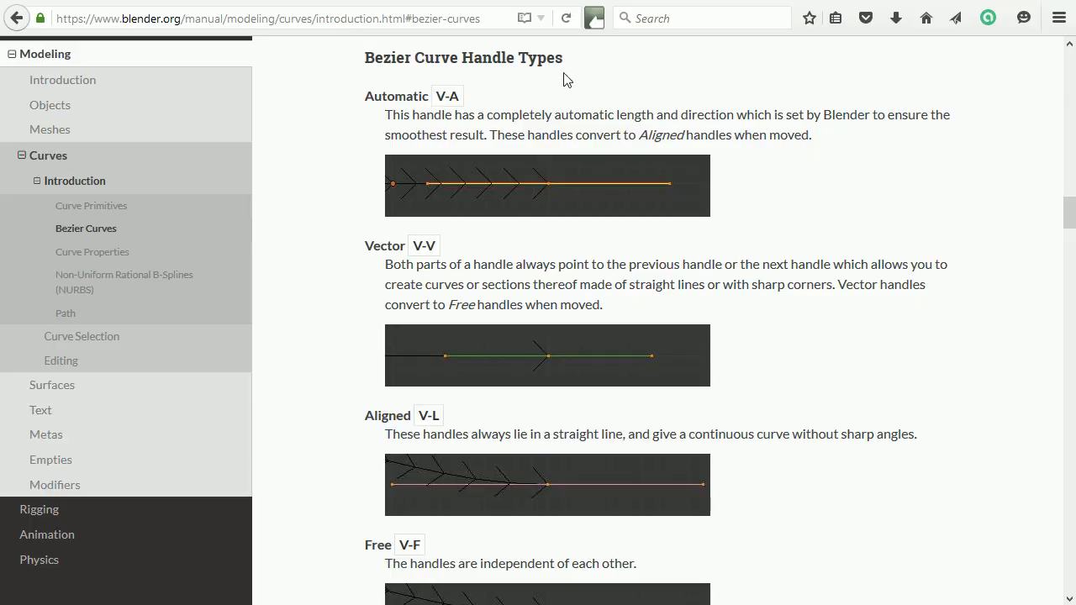
double_click(395, 115)
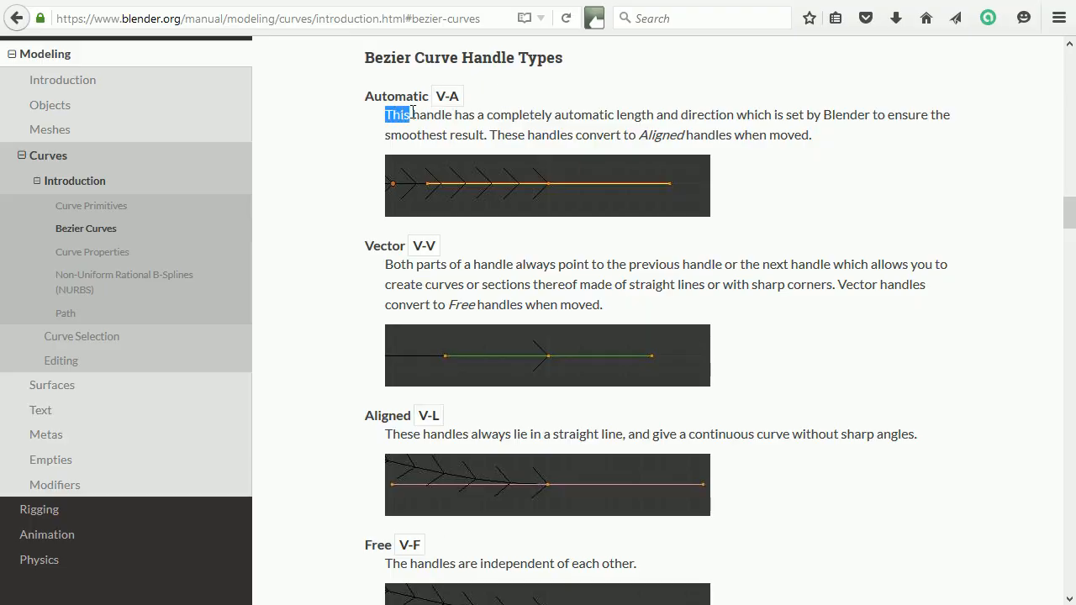
left_click_drag(386, 114, 639, 114)
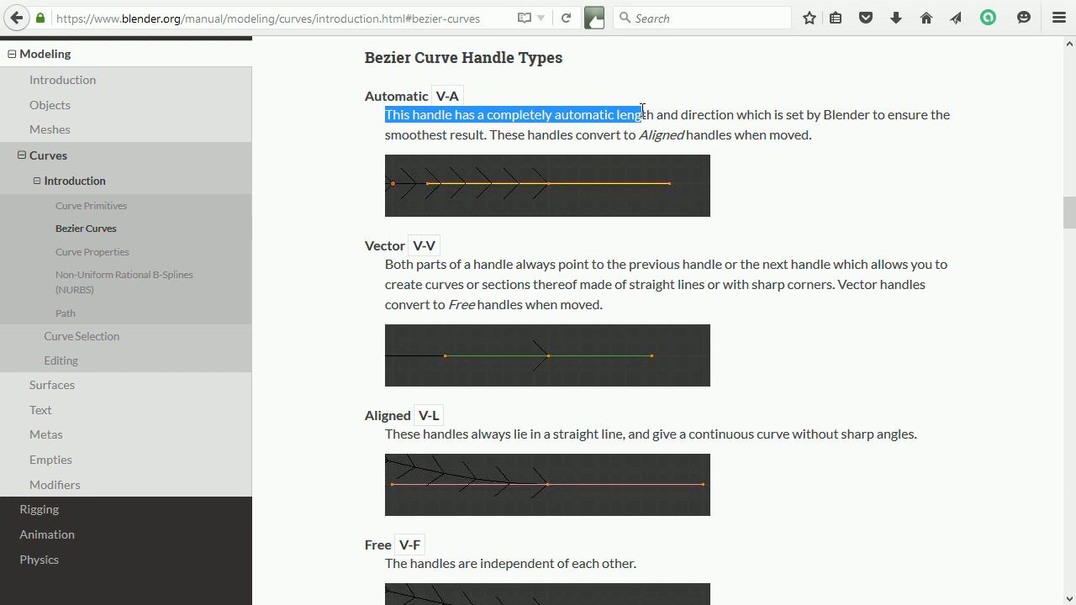
left_click_drag(639, 115, 865, 115)
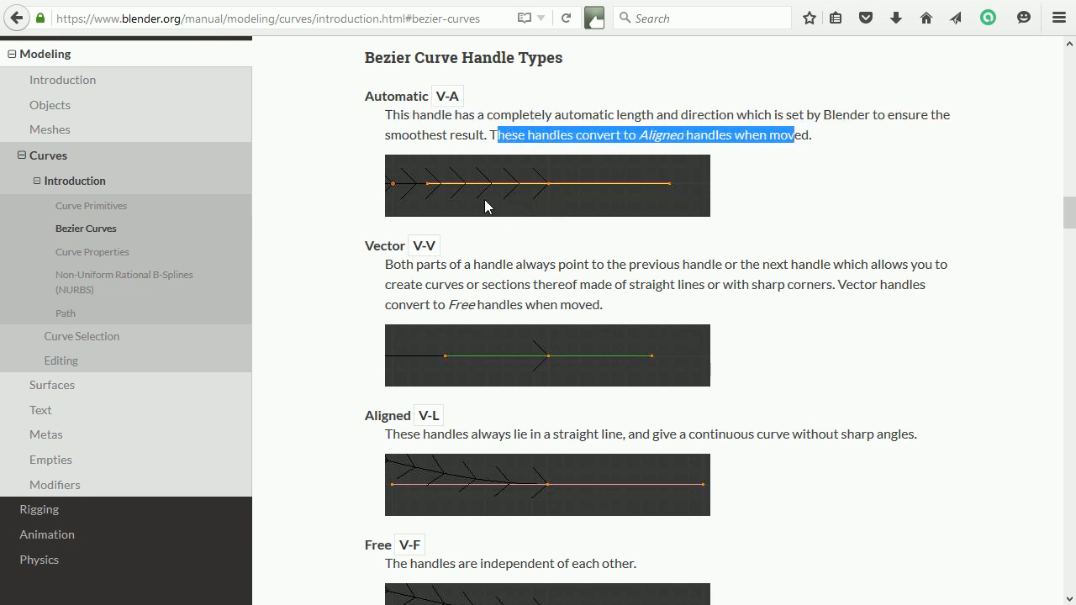
mouse_move(610, 200)
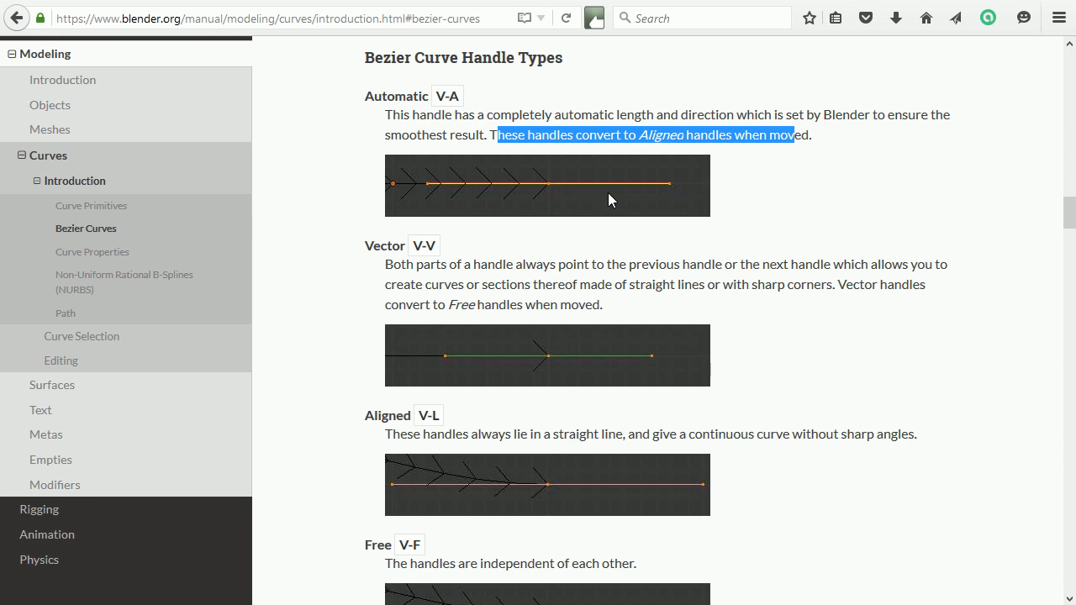
mouse_move(673, 192)
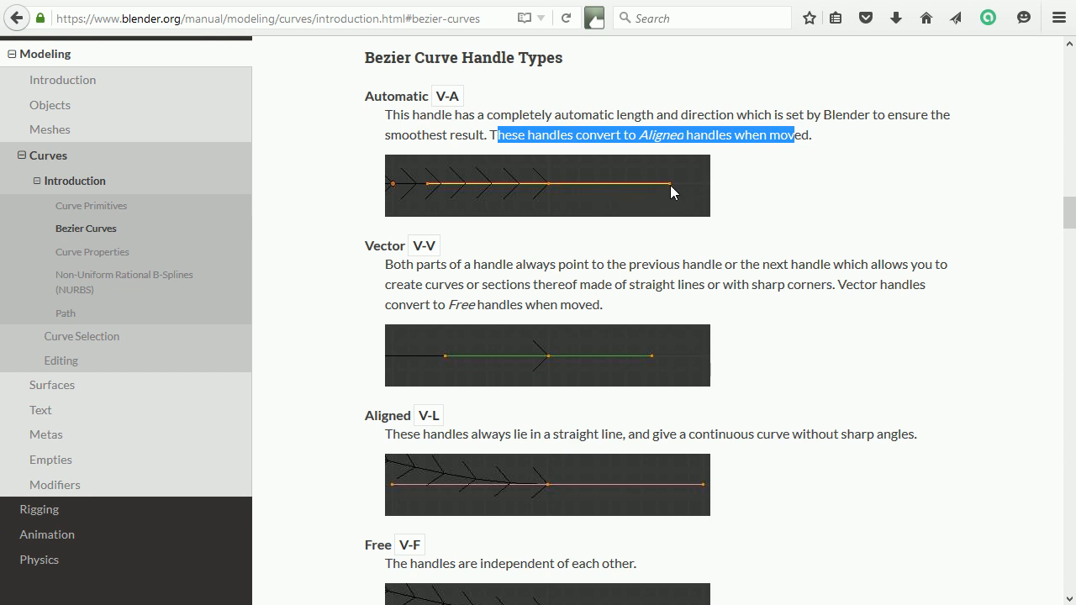
mouse_move(395, 417)
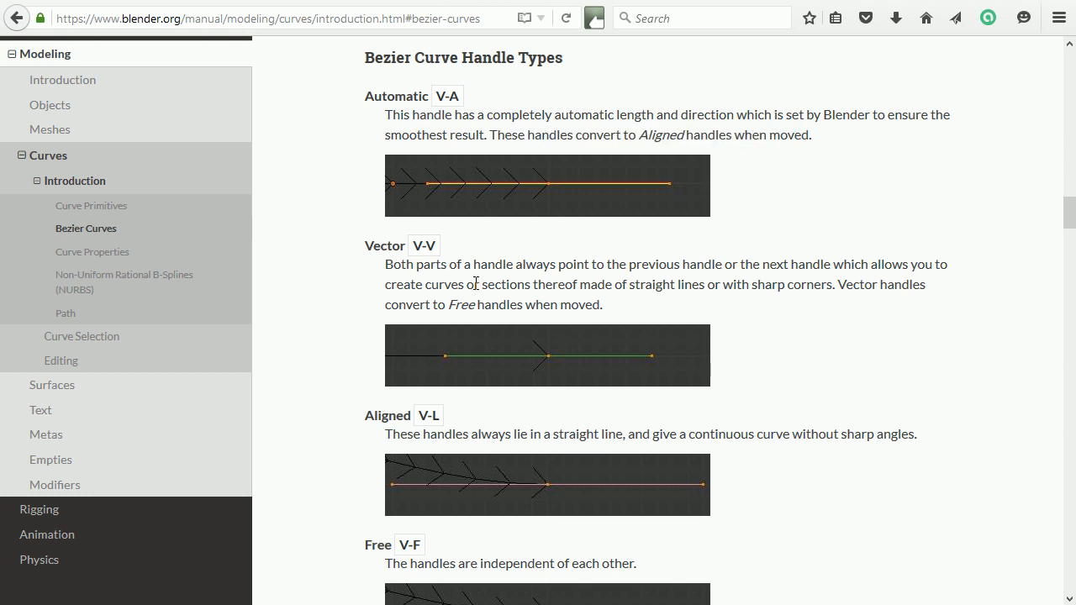
left_click_drag(481, 285, 696, 285)
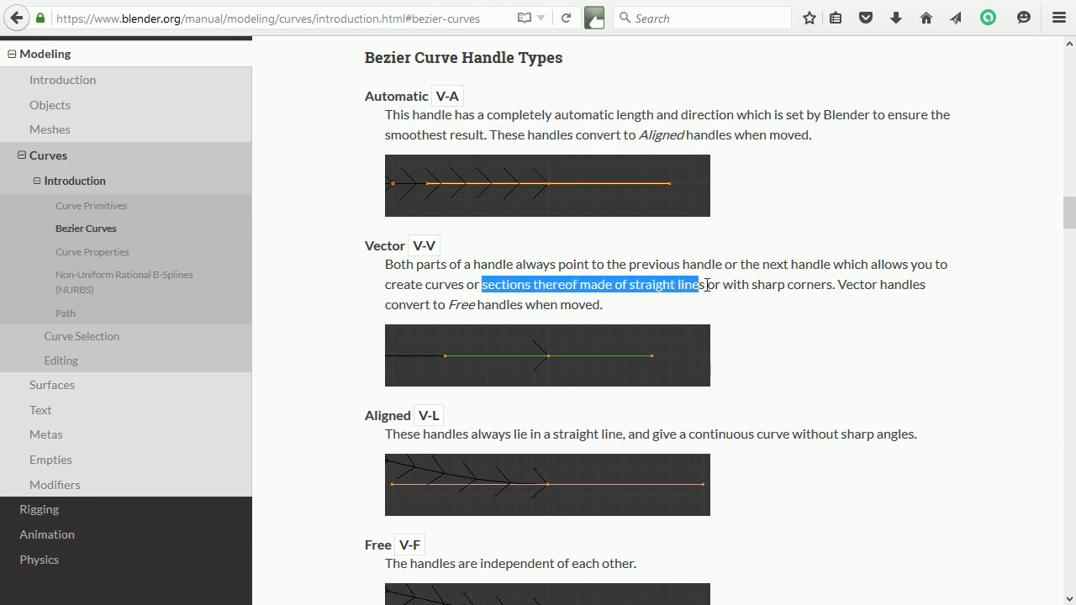
left_click_drag(693, 284, 828, 285)
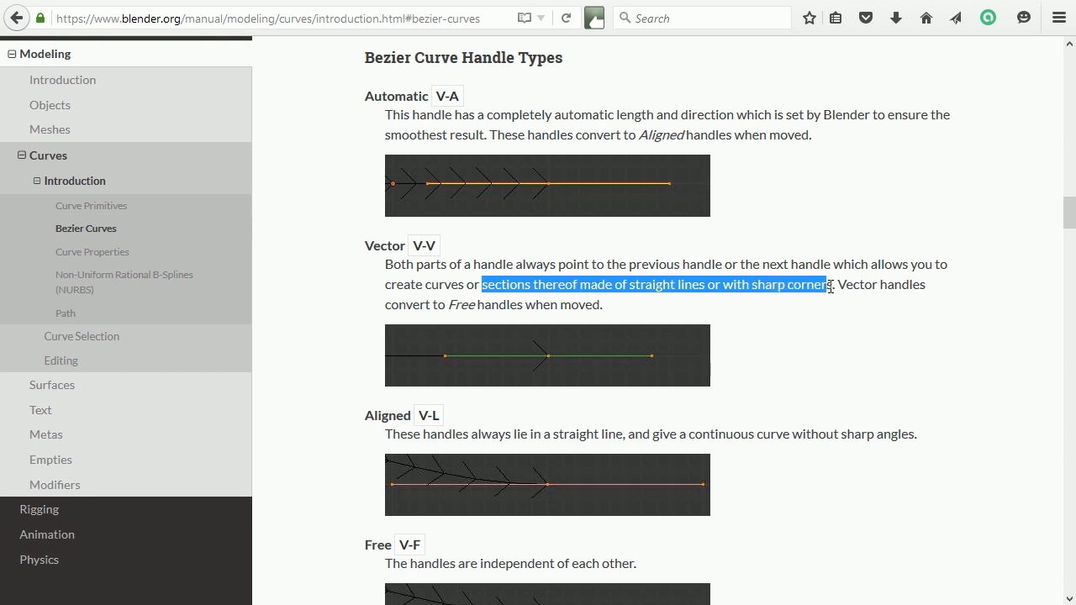
left_click_drag(827, 284, 602, 305)
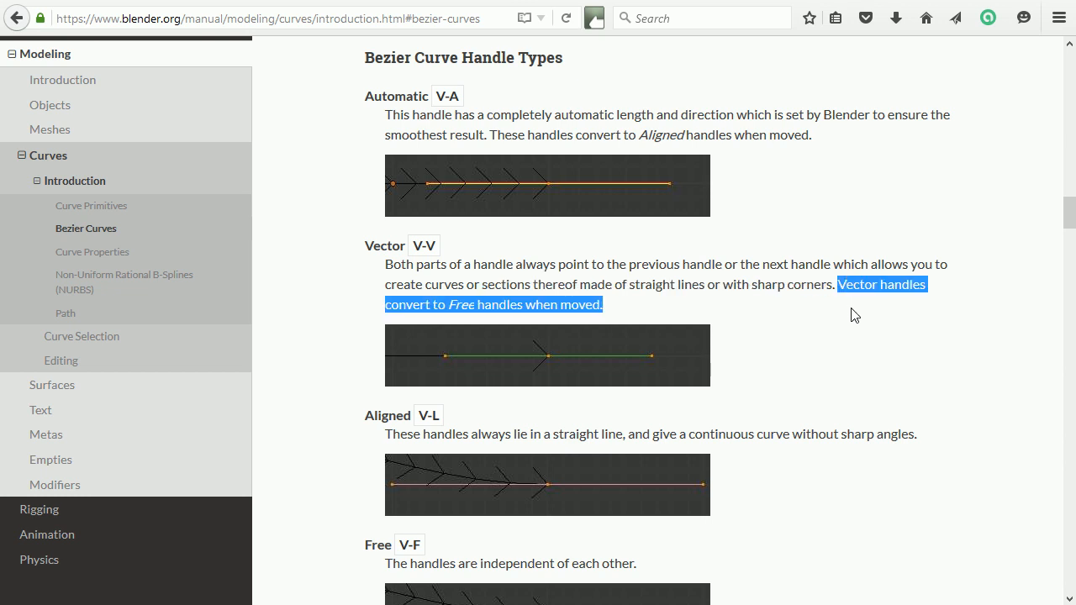
mouse_move(548, 382)
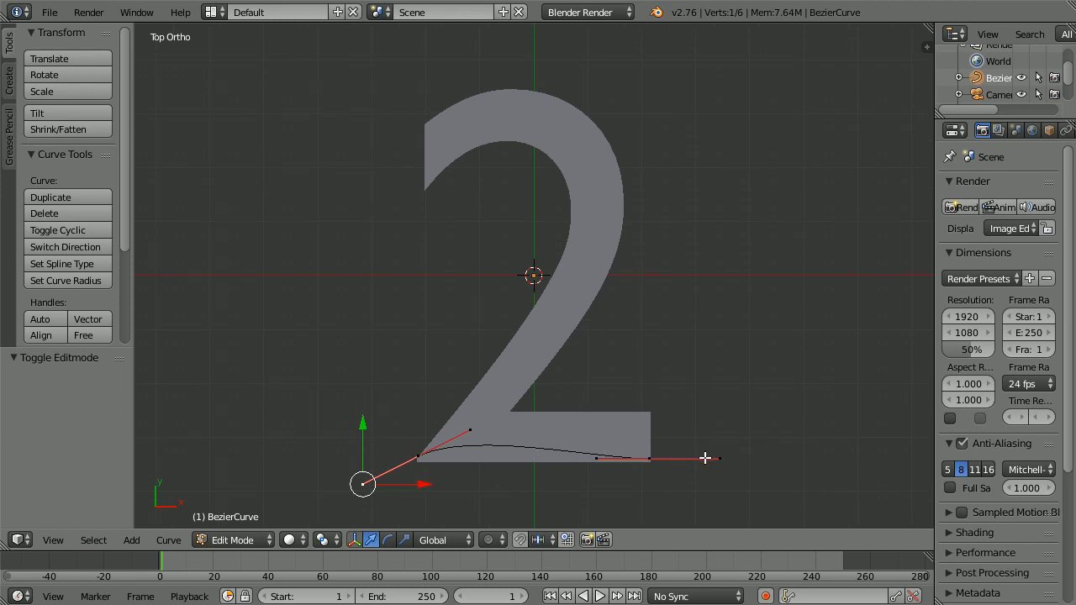
mouse_move(450, 474)
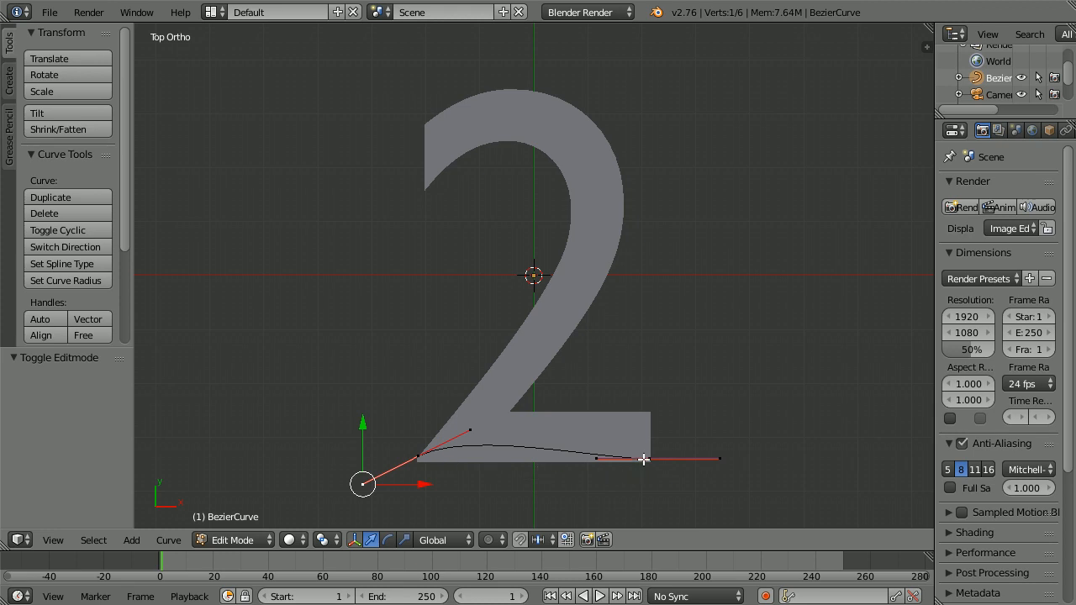
mouse_move(587, 12)
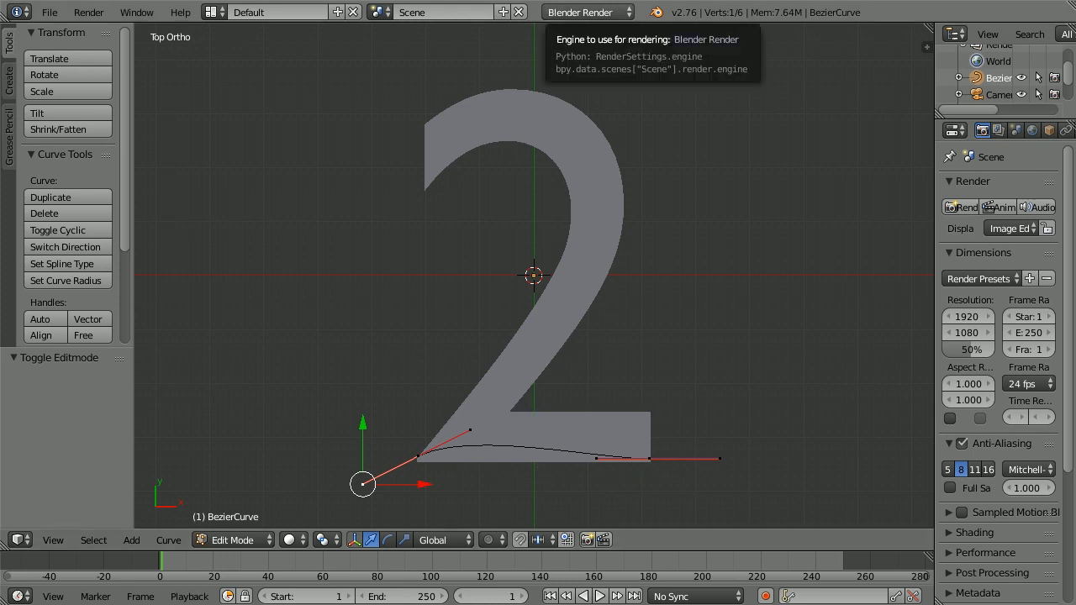
Switch back to the Blender window showing the curve along the 2's base.
left_click(648, 457)
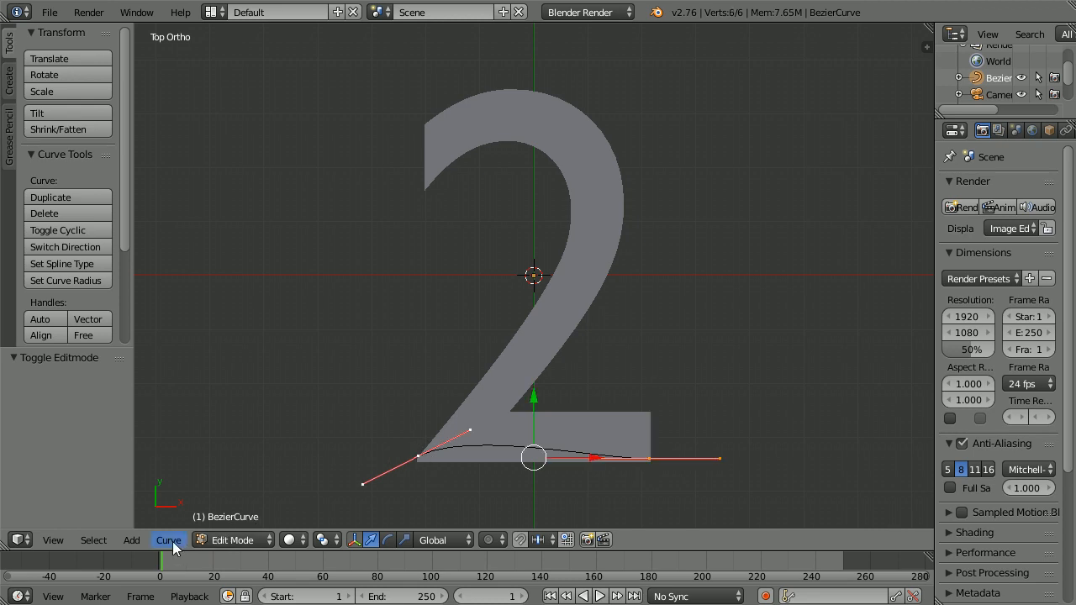
Set the selected points' handle type so the curve lies straight along the 2's base.
left_click(168, 540)
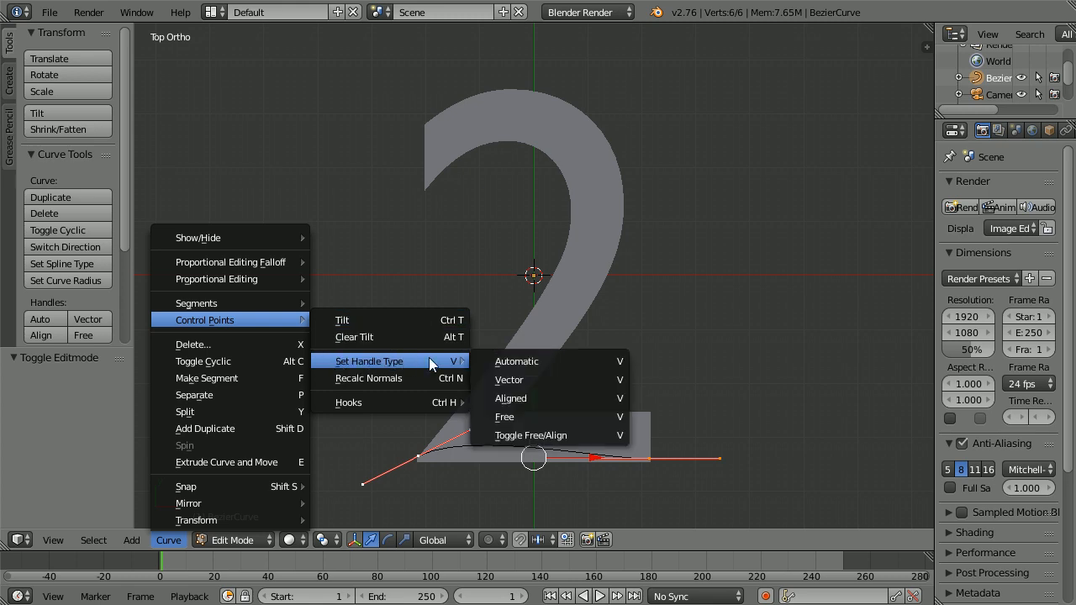
mouse_move(450, 370)
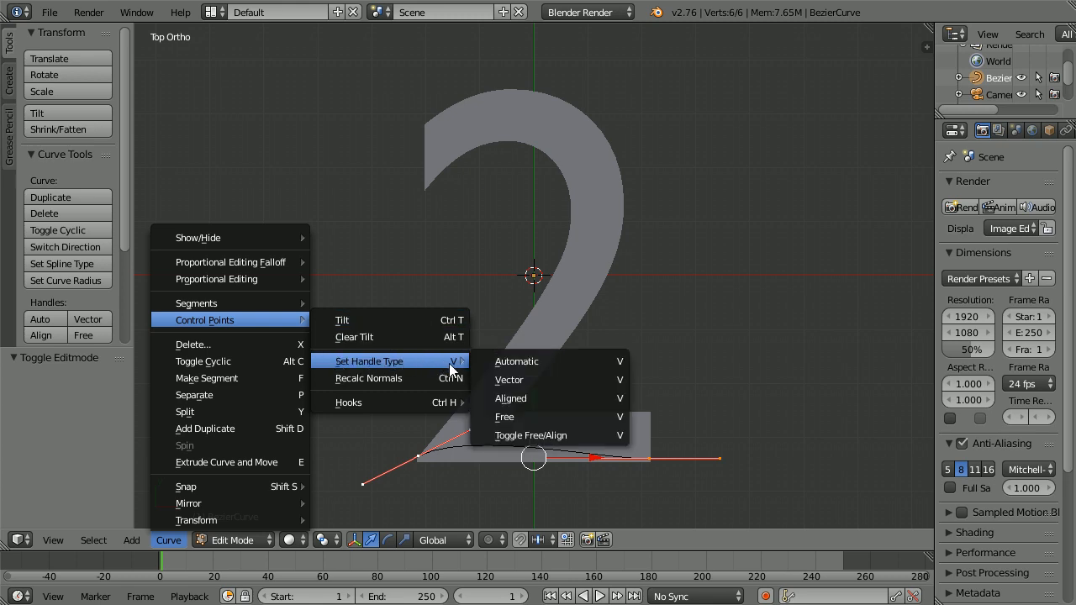
left_click(508, 380)
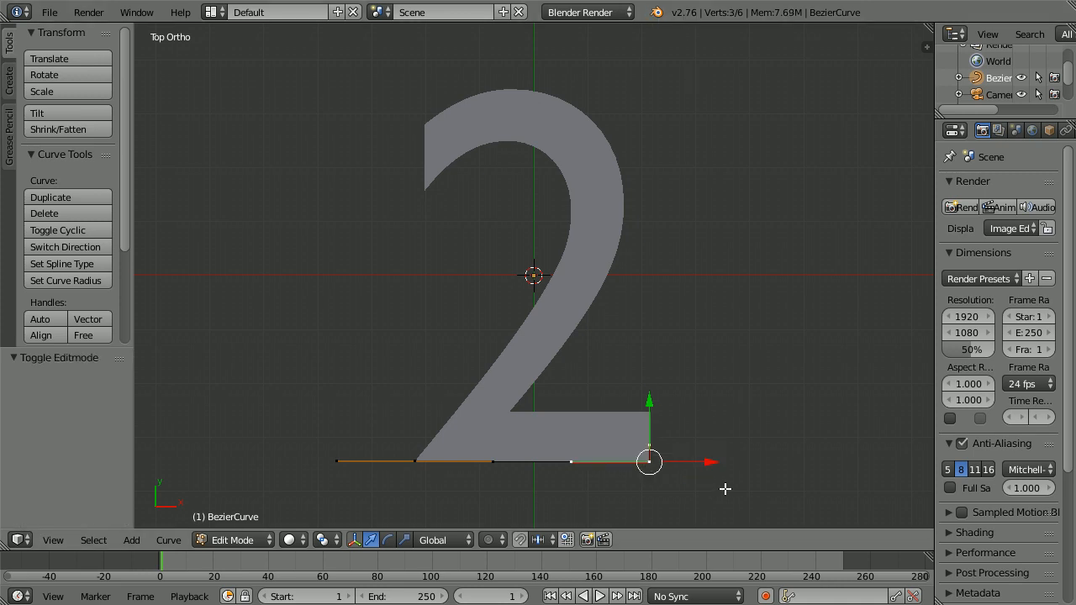
Extrude new points up the base's right edge and back along its top edge.
left_click_drag(649, 461, 649, 445)
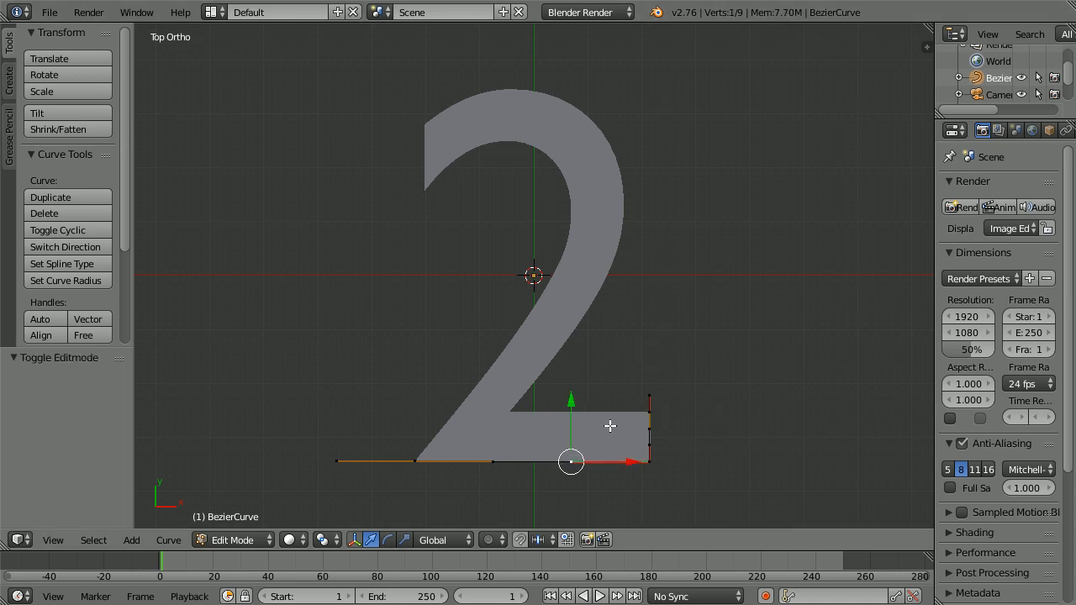
left_click_drag(572, 461, 649, 397)
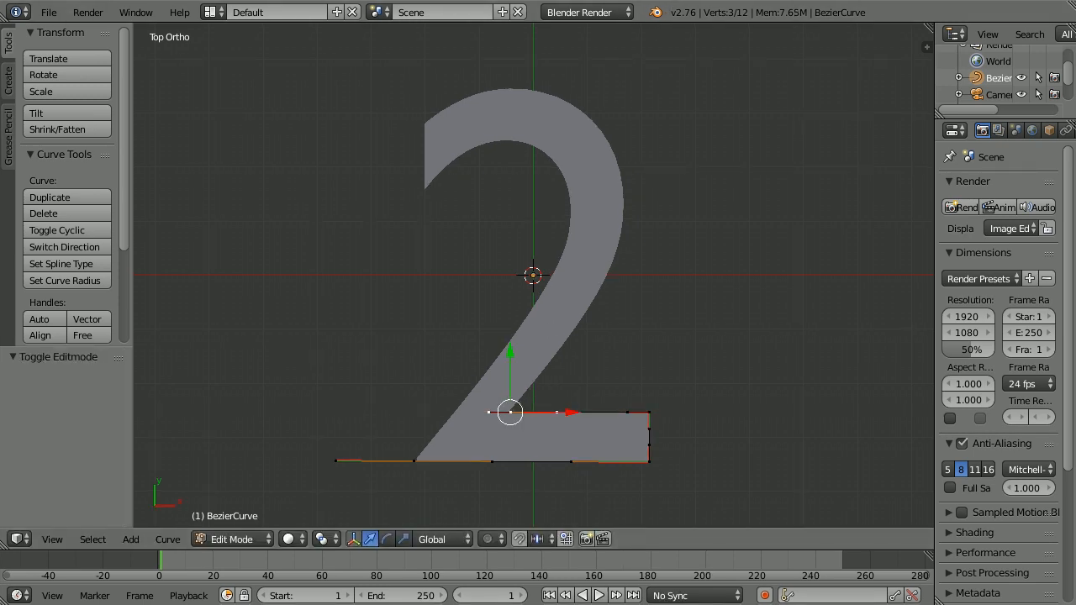
mouse_move(559, 348)
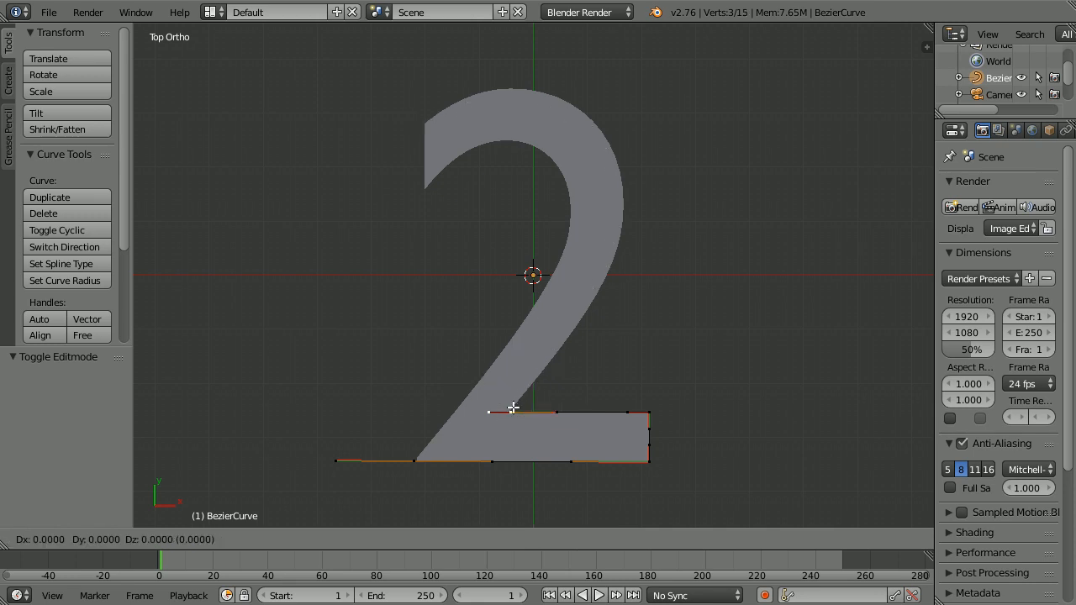
Extrude a point up the diagonal to the 2's top and bend its handle along the top arc.
left_click_drag(513, 410, 435, 127)
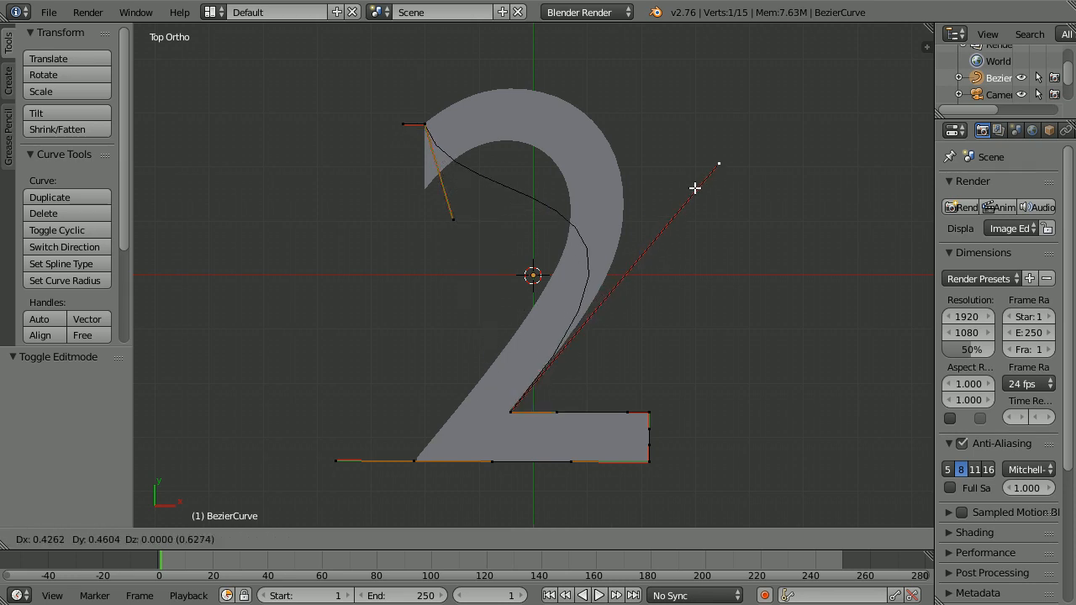
left_click(697, 188)
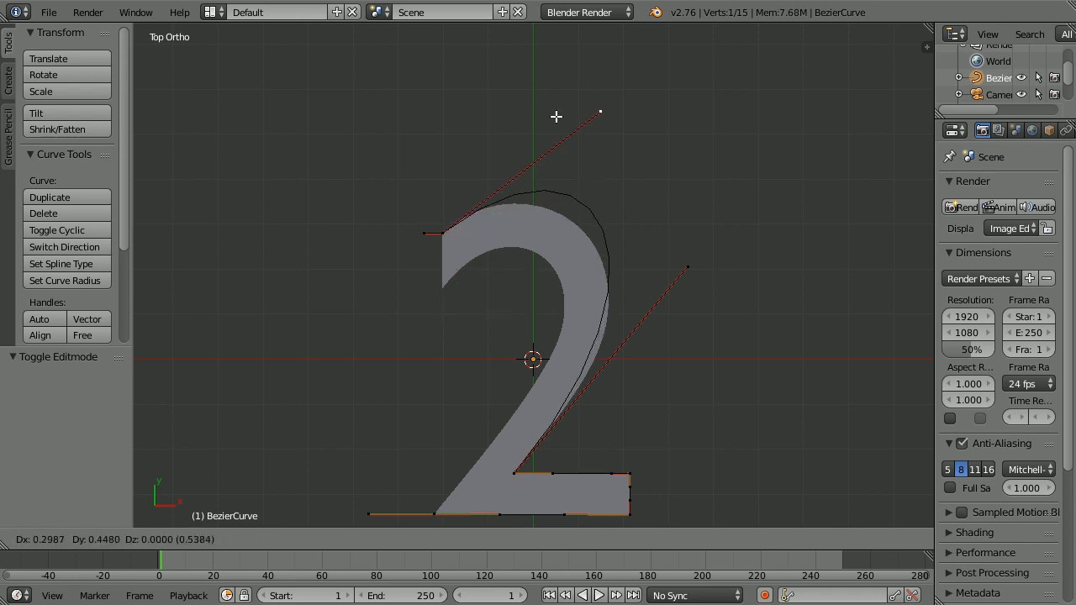
left_click_drag(555, 116, 513, 131)
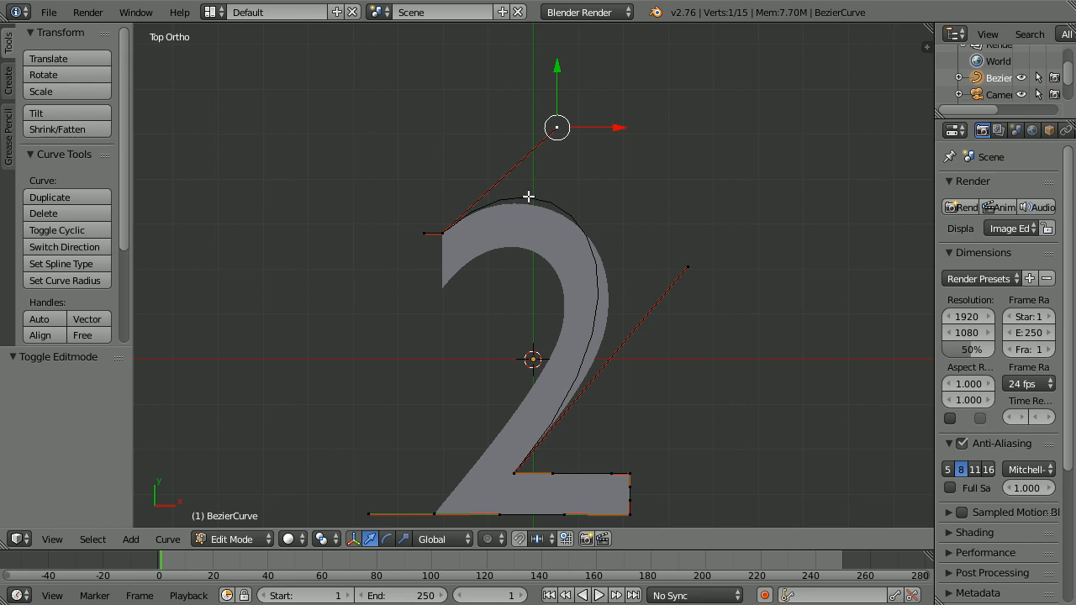
mouse_move(592, 249)
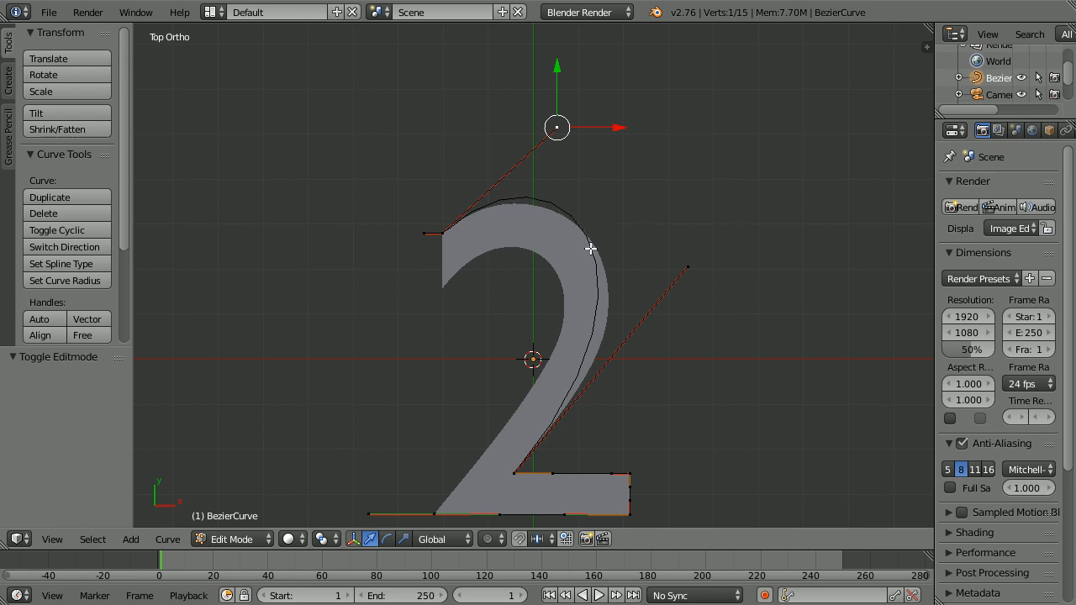
mouse_move(511, 196)
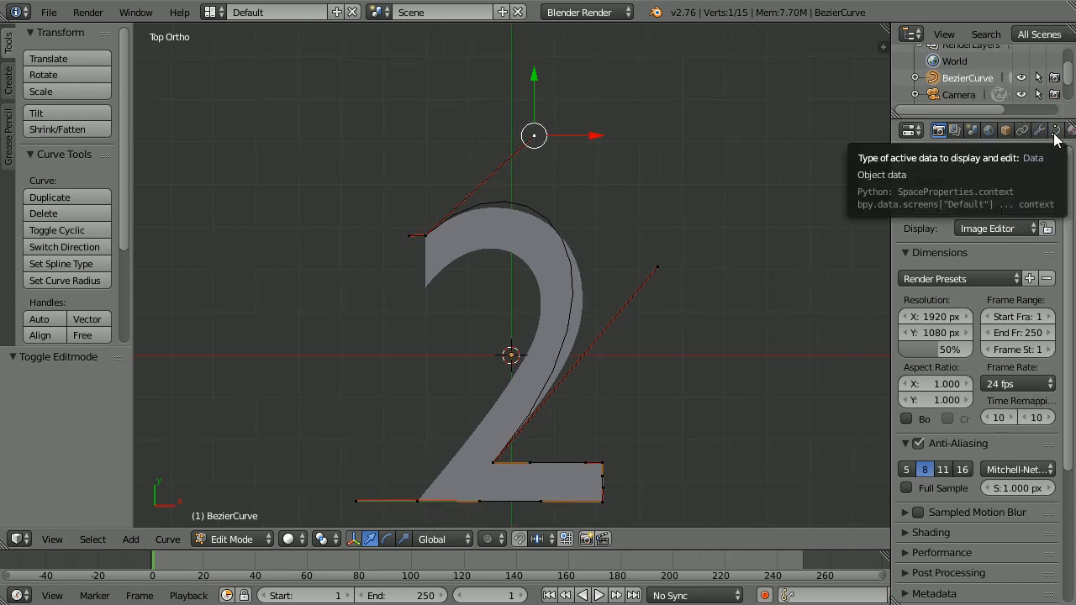
Raise the curve's Preview U resolution from 12 to 24 in its Object Data properties.
left_click(1057, 131)
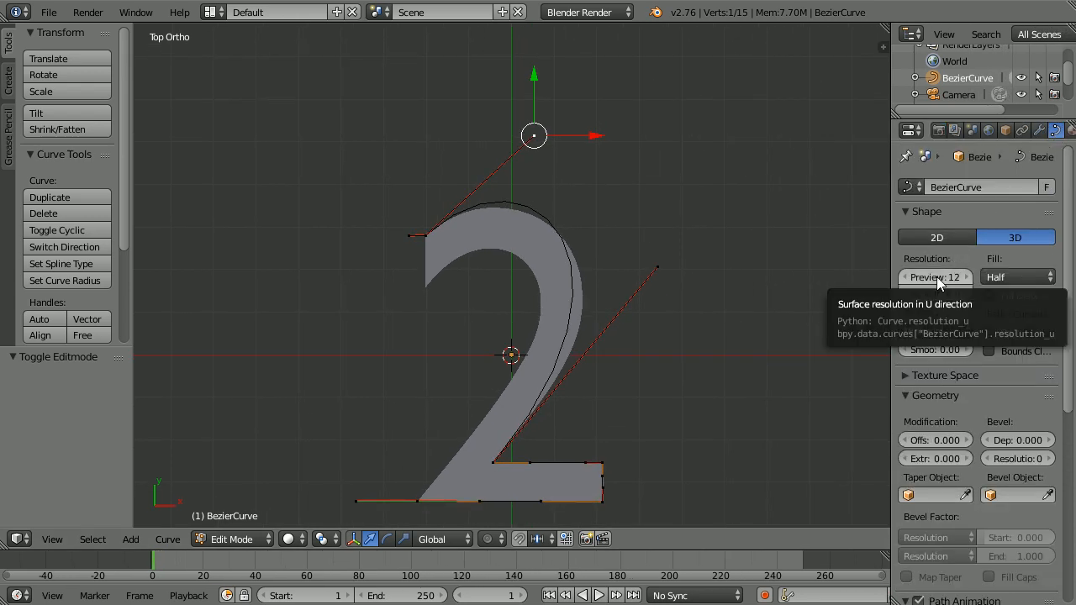
left_click(936, 275)
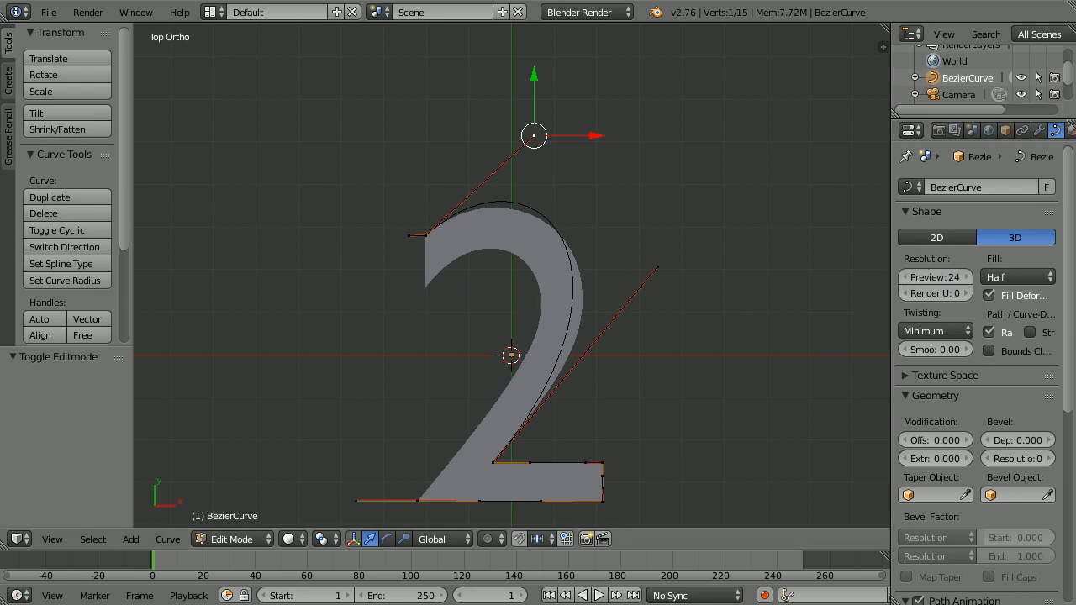
Grab the new control point onto the upper-left tip of the 2.
key("g")
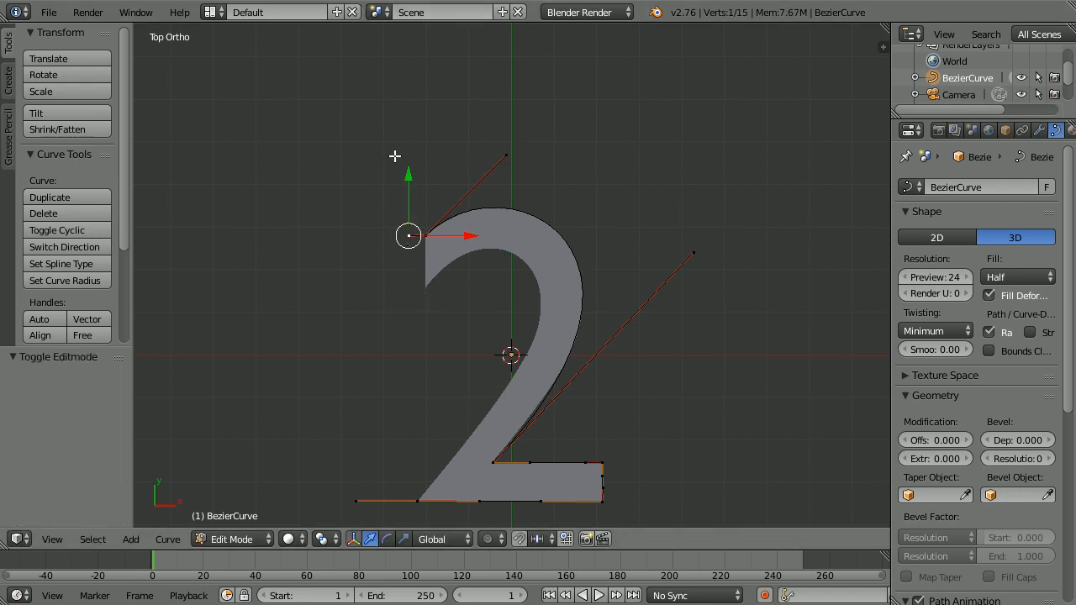
left_click_drag(407, 235, 407, 256)
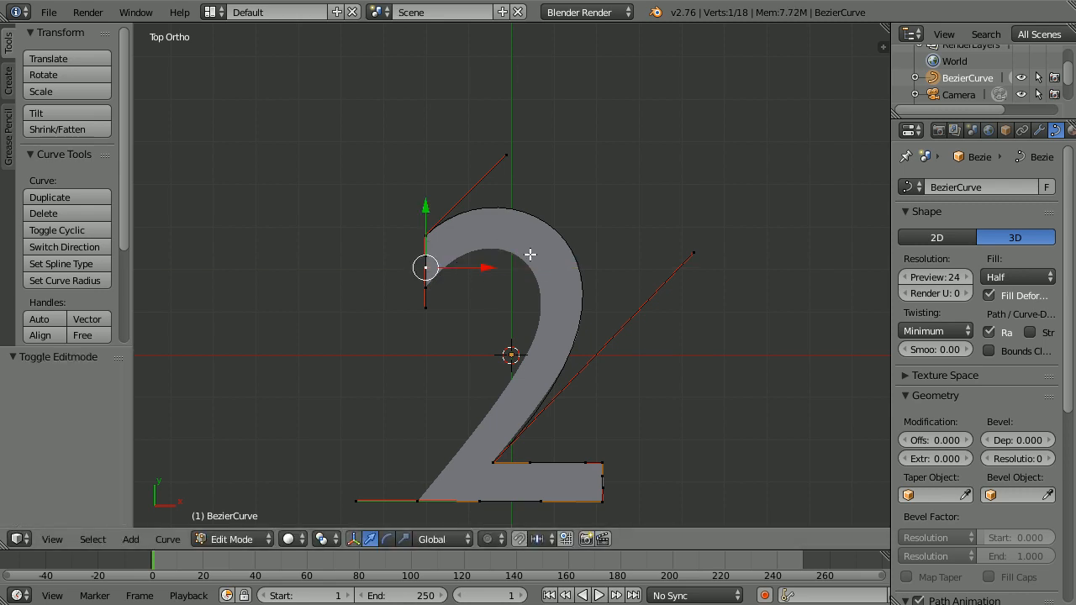
mouse_move(474, 399)
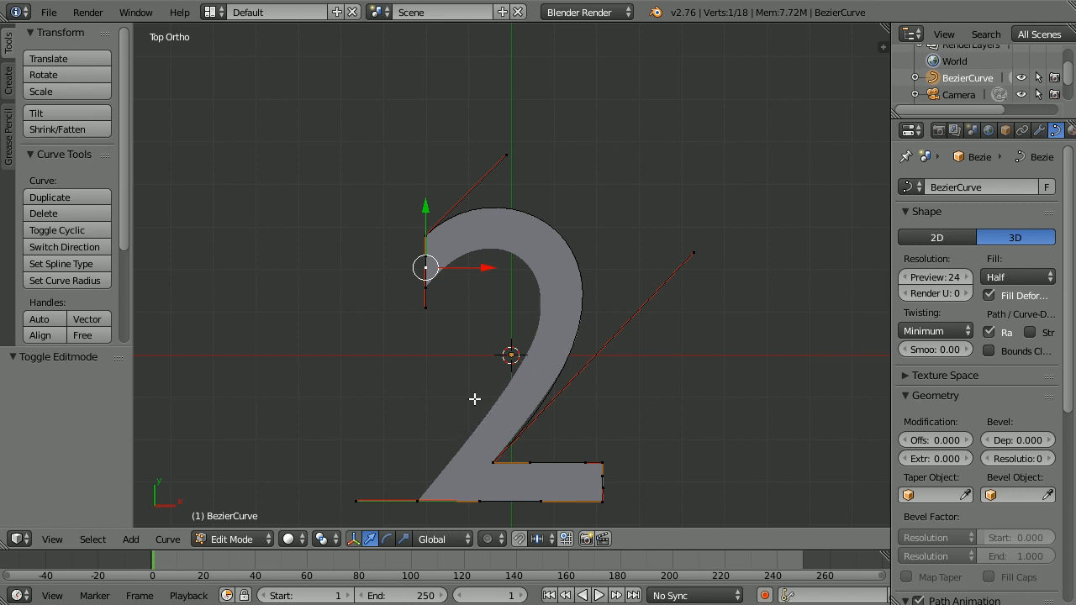
mouse_move(430, 292)
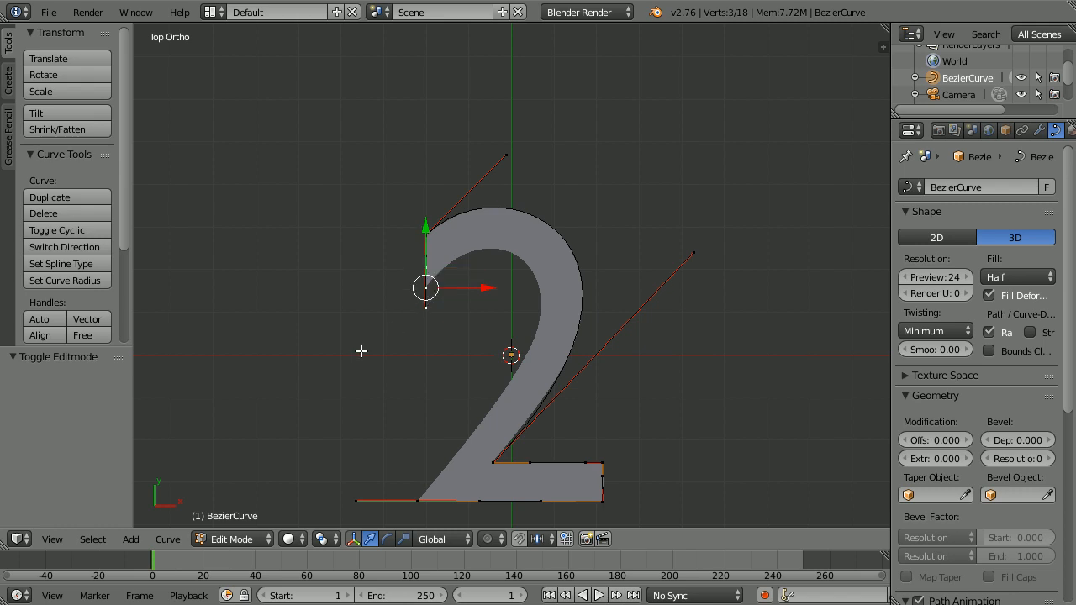
mouse_move(410, 501)
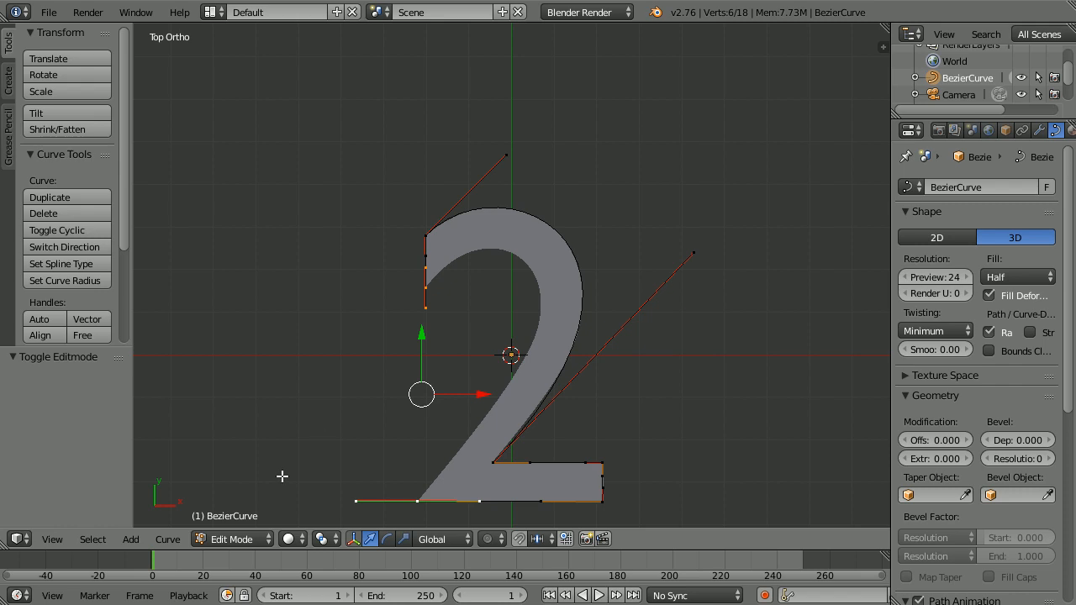
Join the selected end points with Make Segment and move the joined point along the 2's top arch.
left_click(168, 538)
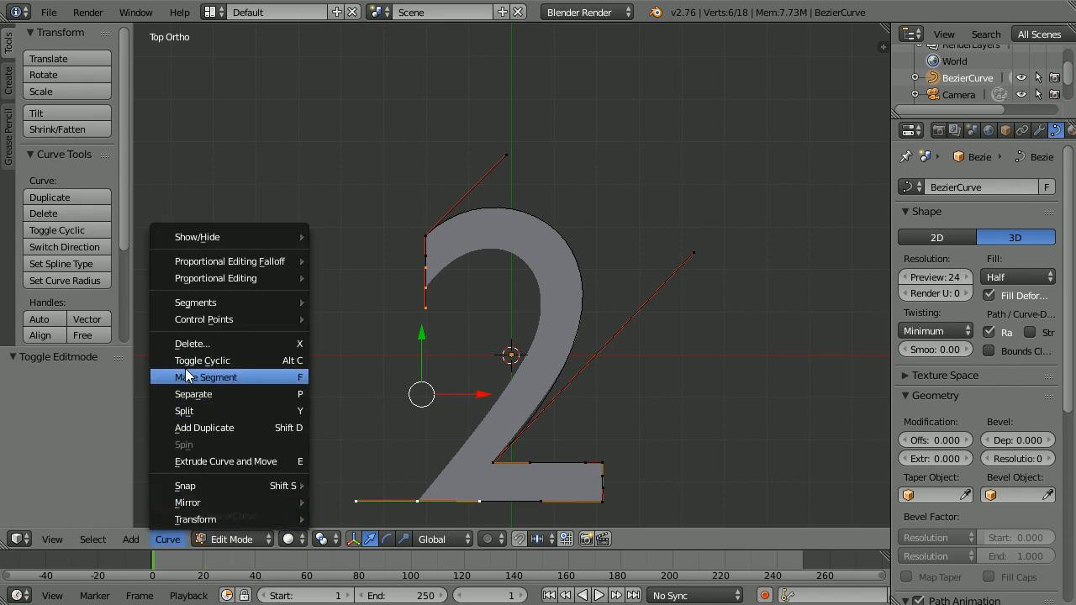
left_click(205, 377)
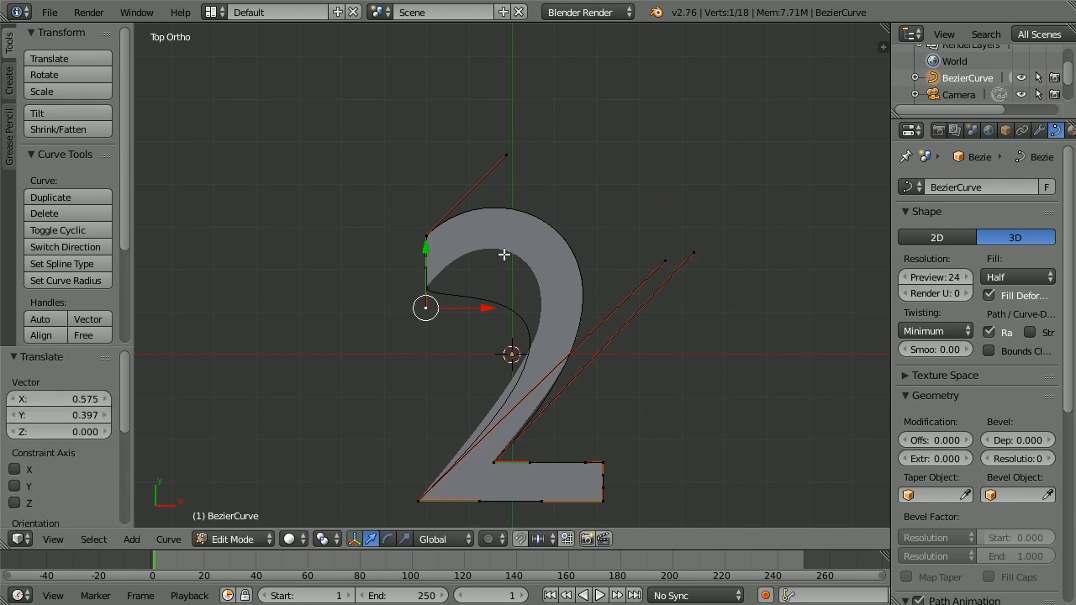
left_click_drag(424, 306, 455, 222)
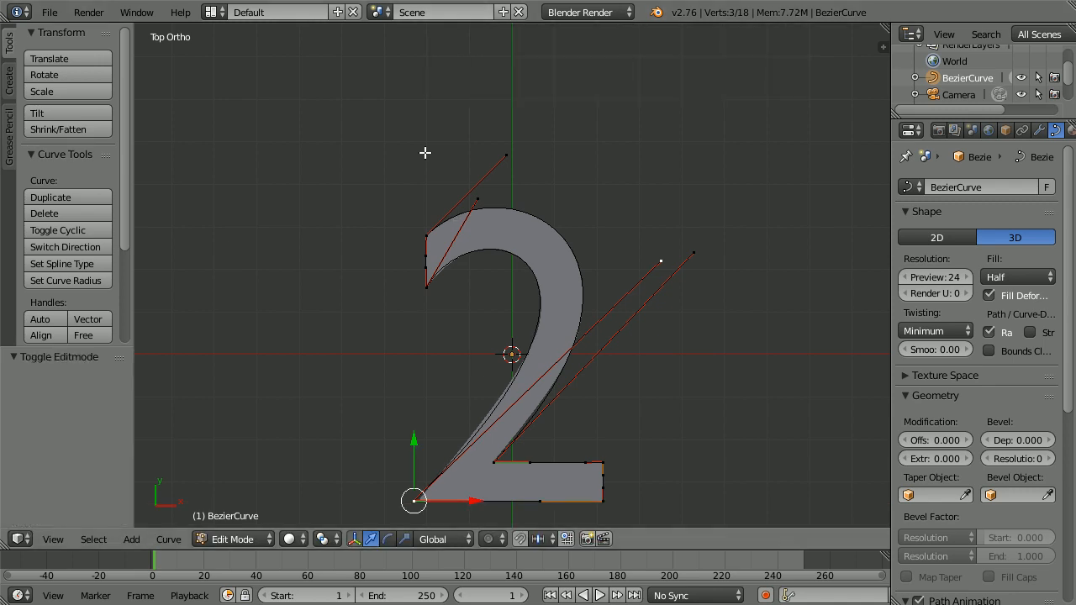
mouse_move(485, 429)
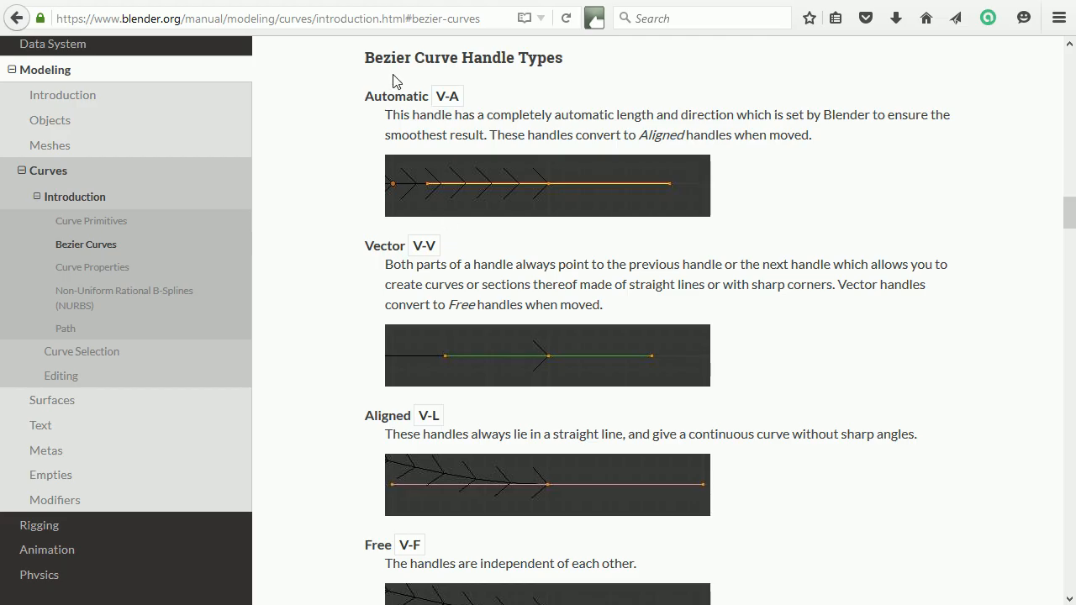
mouse_move(410, 58)
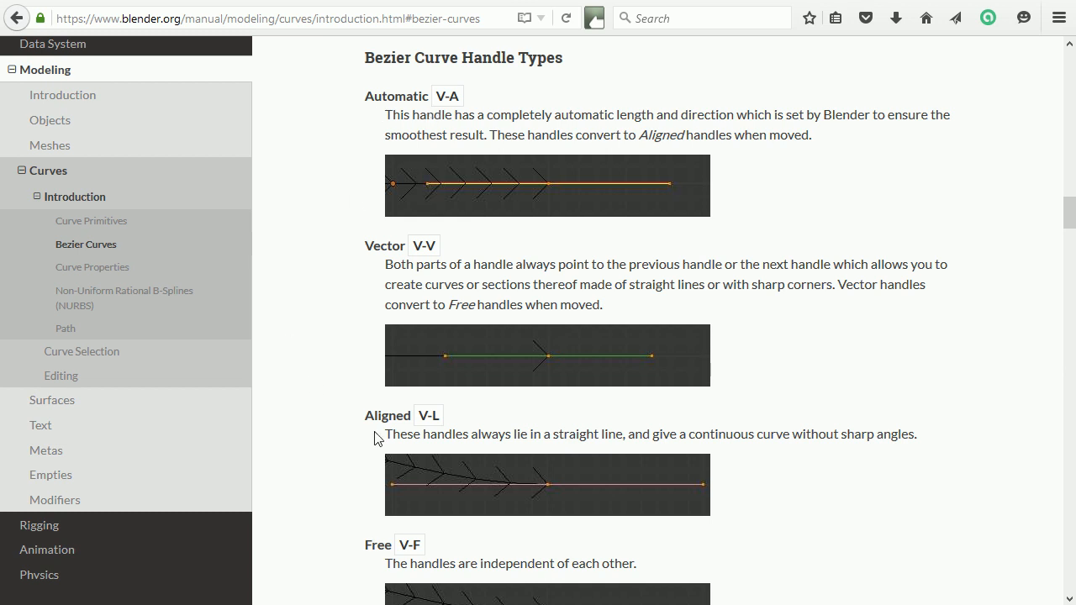
mouse_move(387, 248)
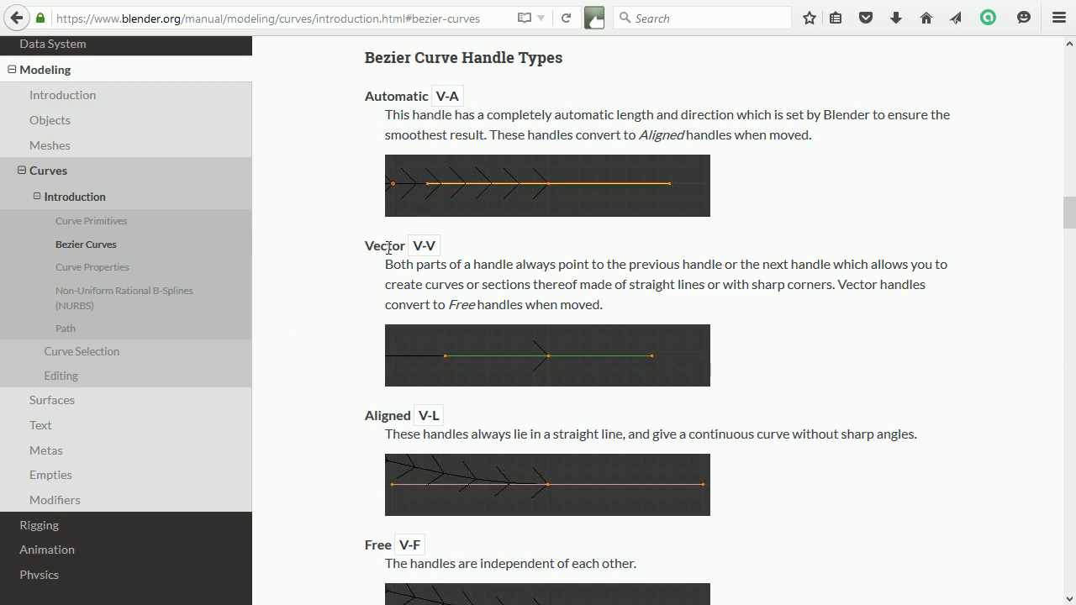
mouse_move(451, 362)
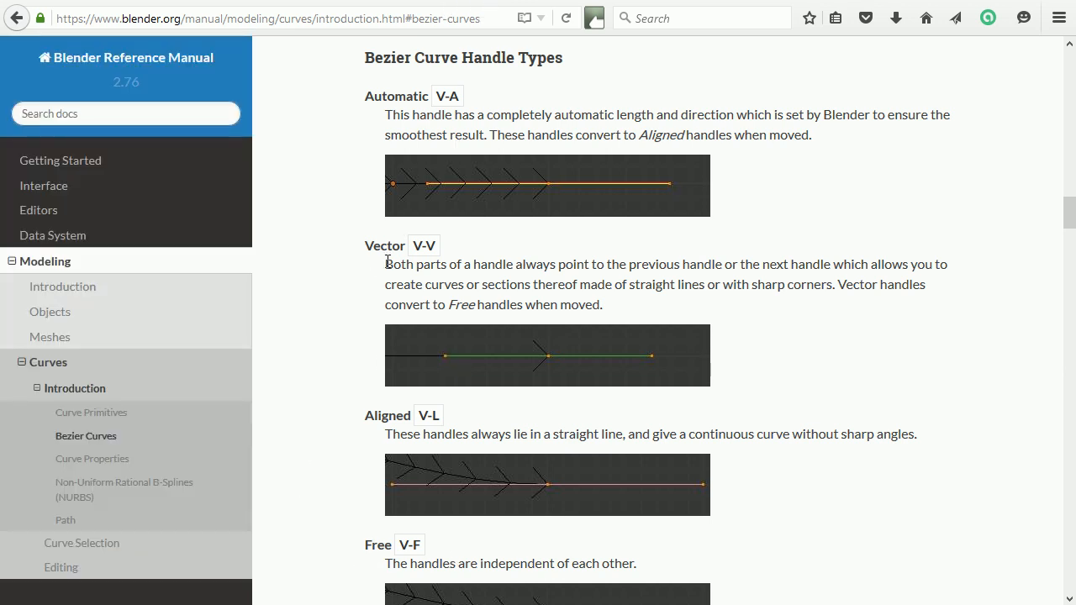
mouse_move(454, 367)
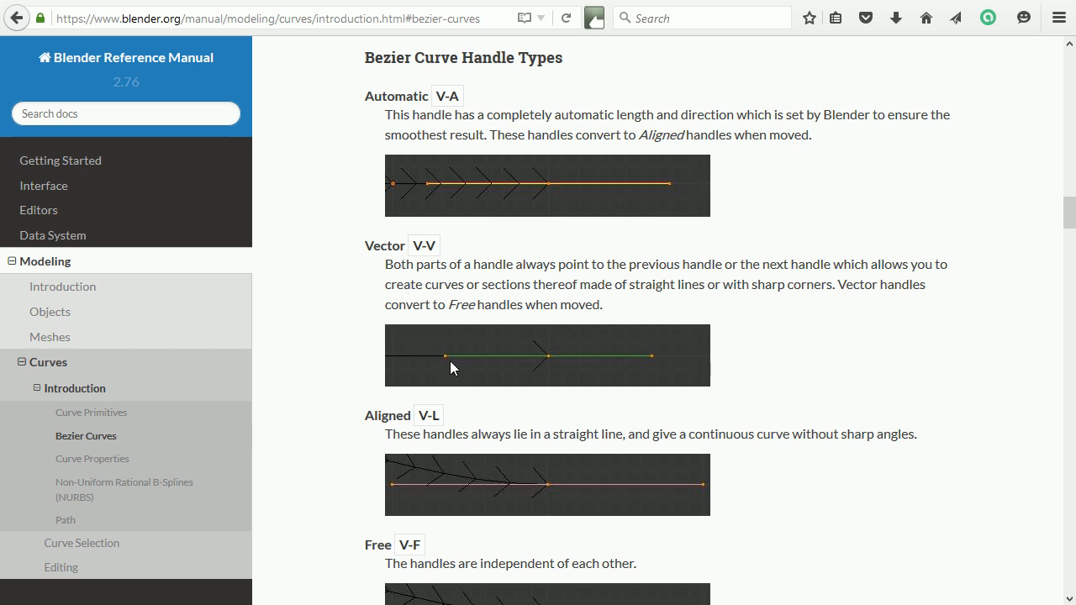
mouse_move(447, 360)
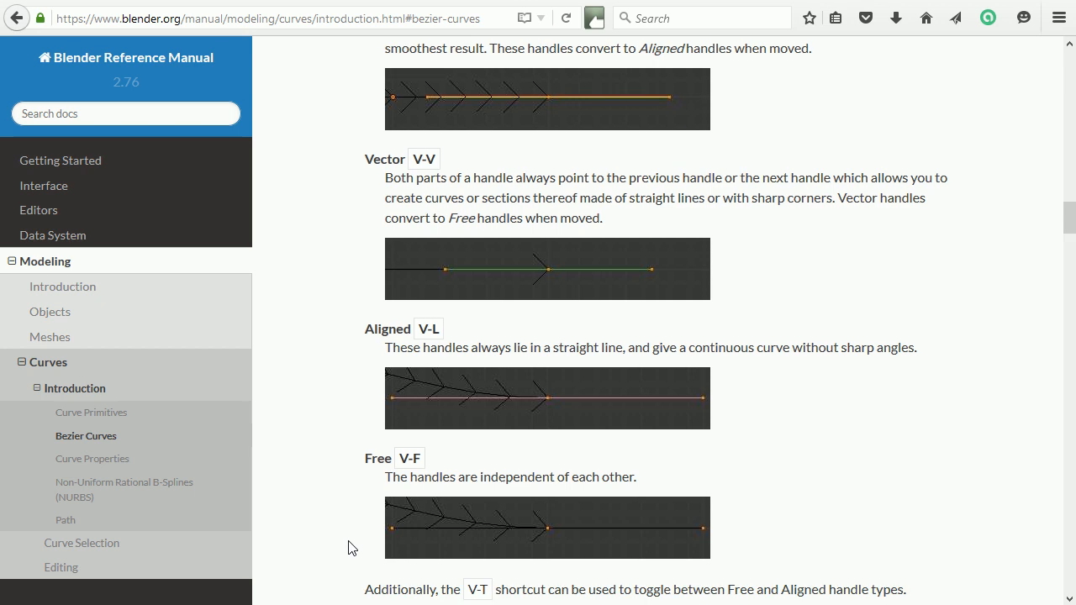
Highlight the Aligned handle description in the manual's Bezier Handle Types section.
scroll("down", 3)
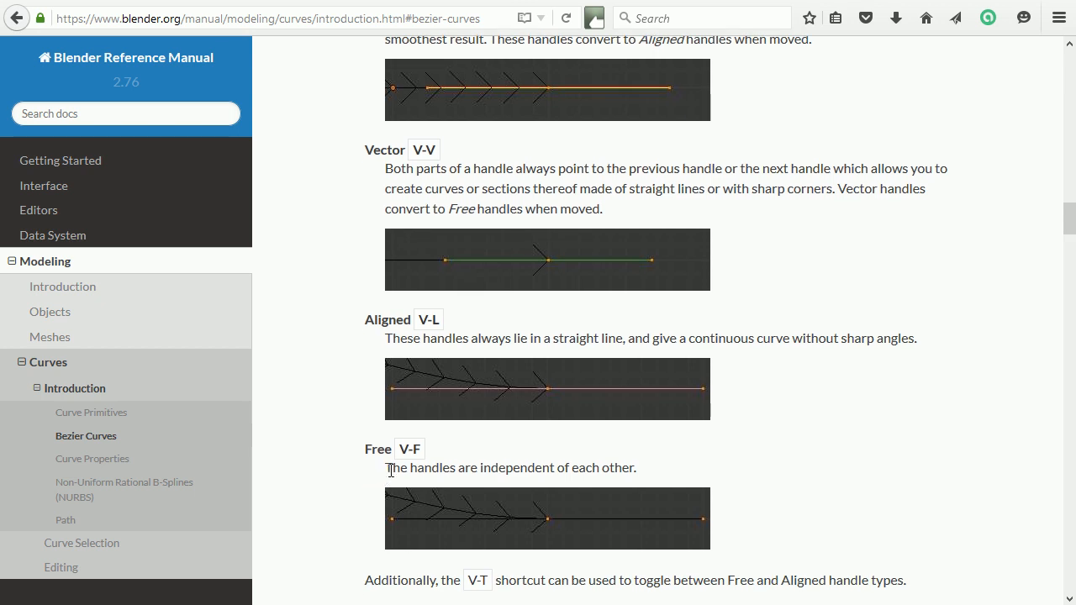
left_click_drag(387, 468, 608, 467)
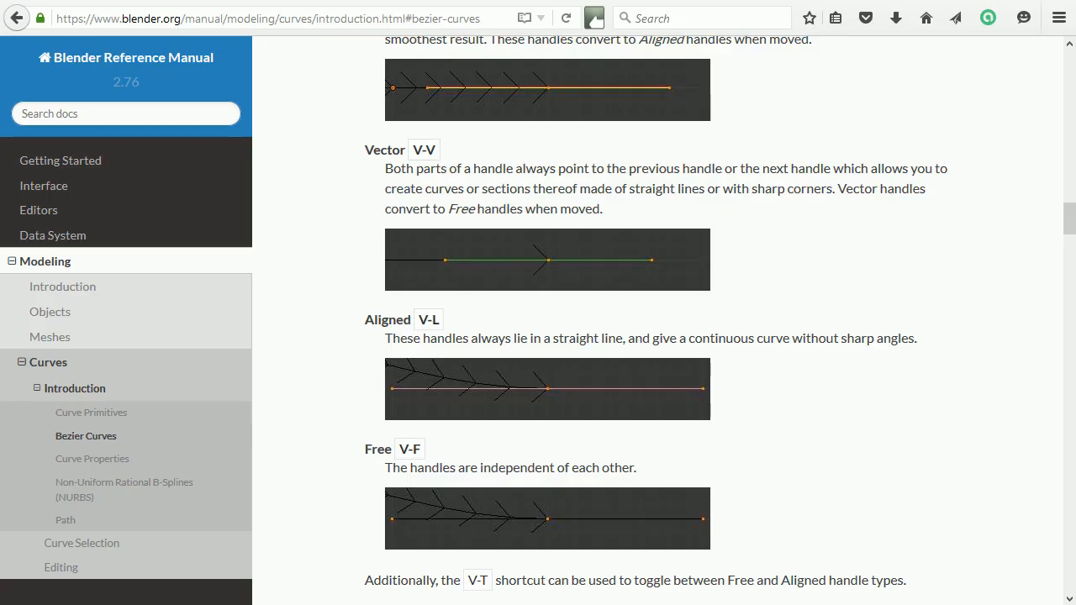
mouse_move(404, 342)
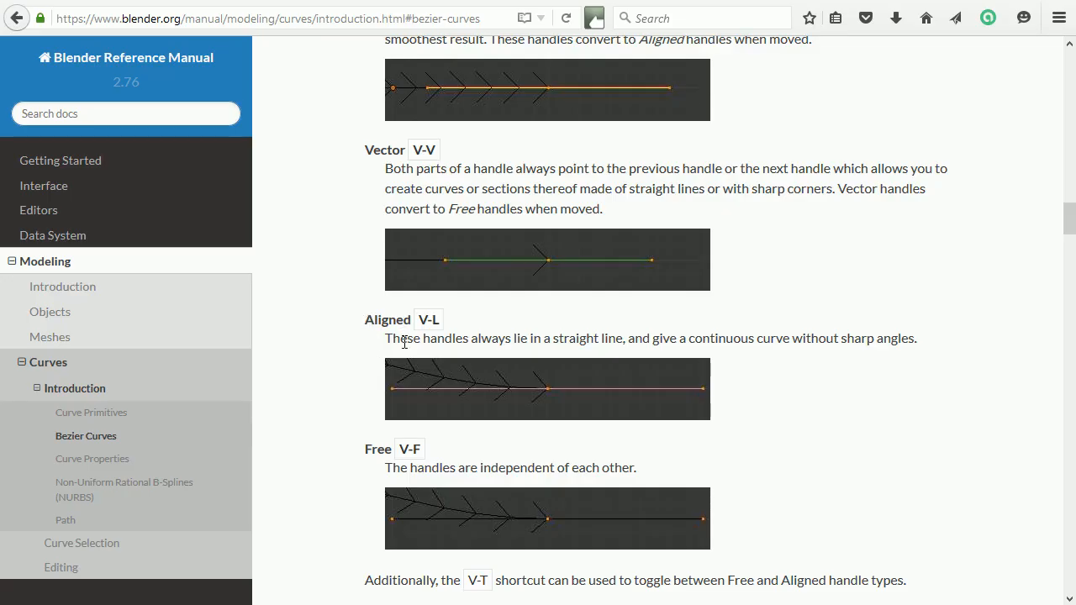
left_click_drag(387, 338, 522, 338)
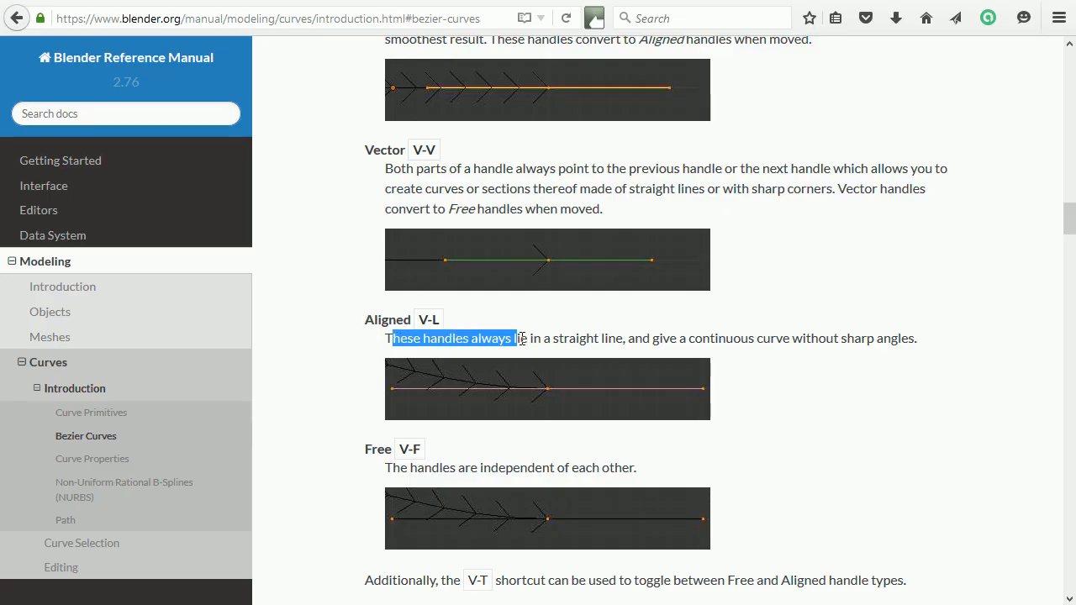
left_click_drag(520, 338, 654, 338)
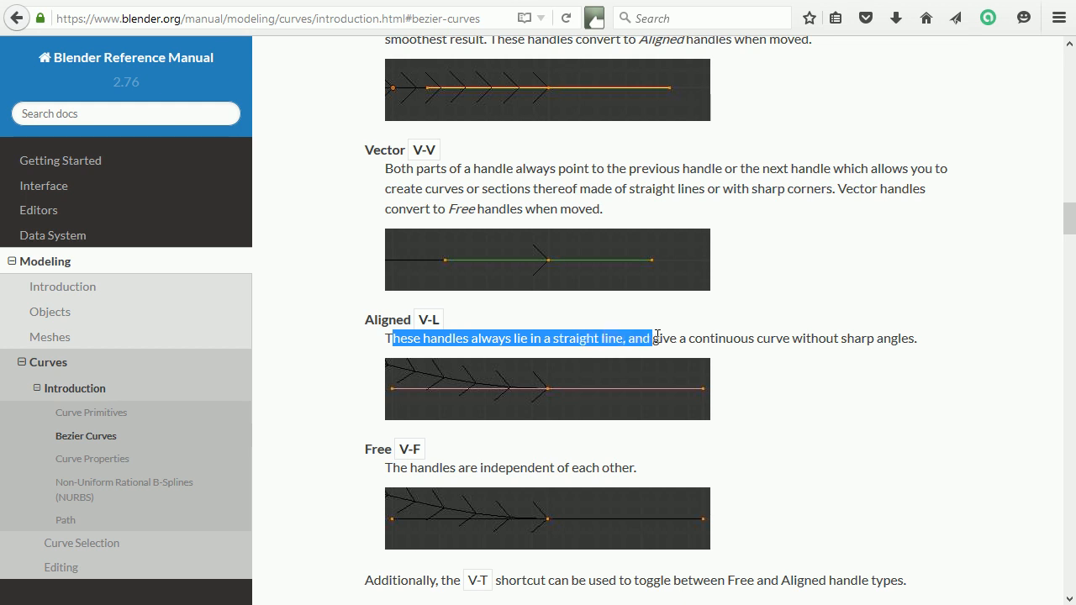
left_click_drag(653, 338, 914, 338)
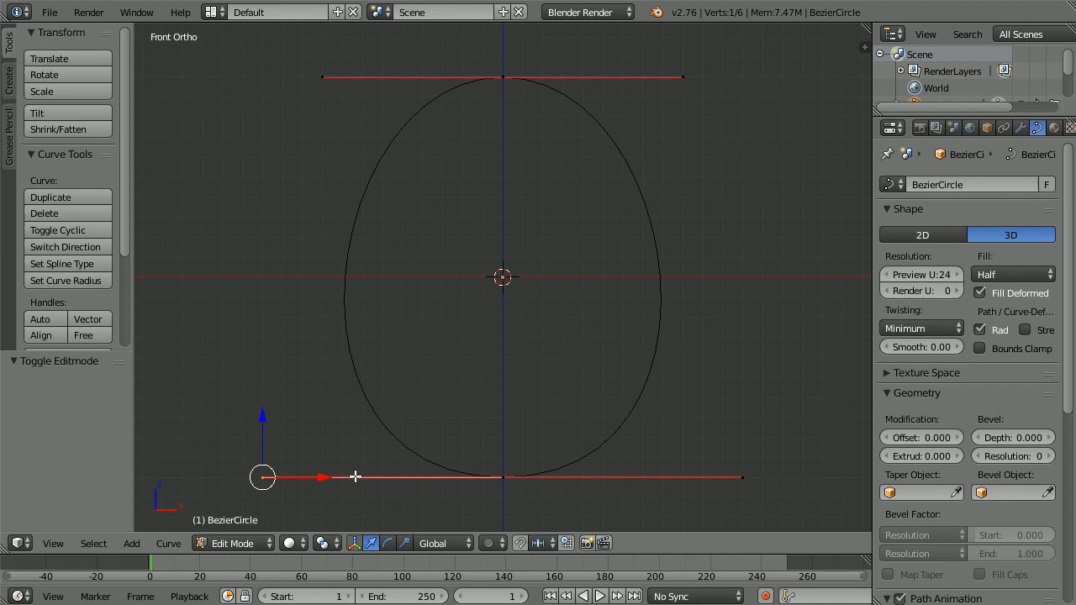
mouse_move(399, 101)
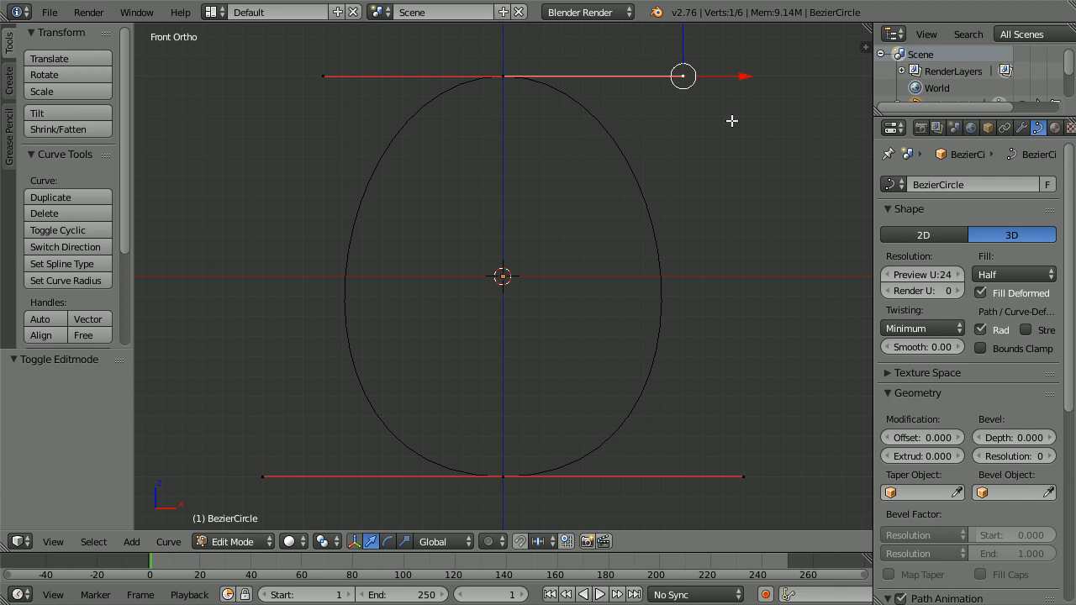
Tilt the egg's top aligned handle down then up by dragging its right end.
left_click_drag(683, 75, 713, 74)
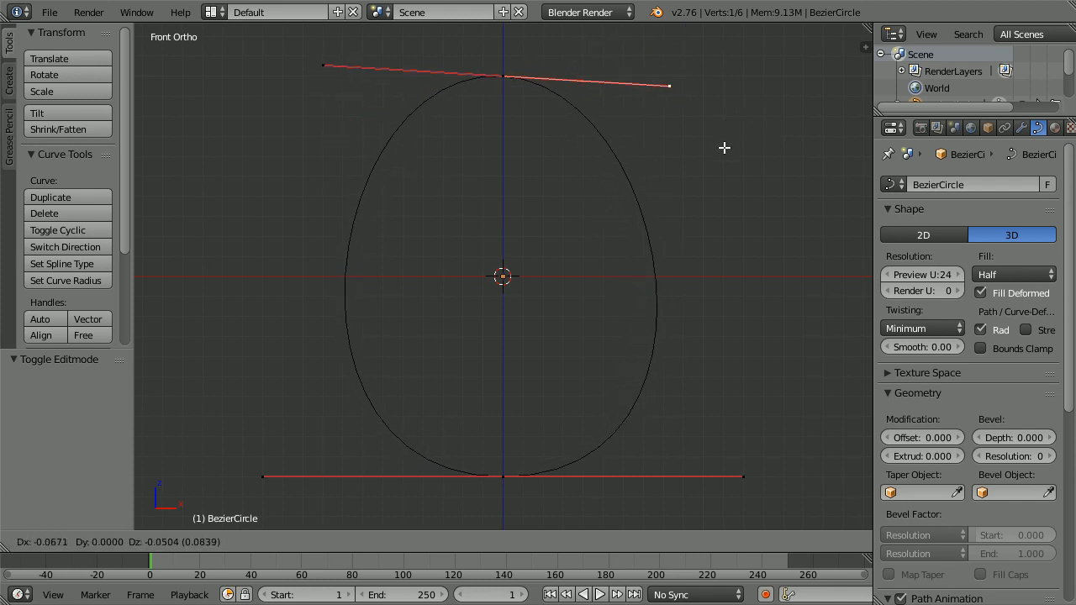
left_click_drag(669, 84, 659, 47)
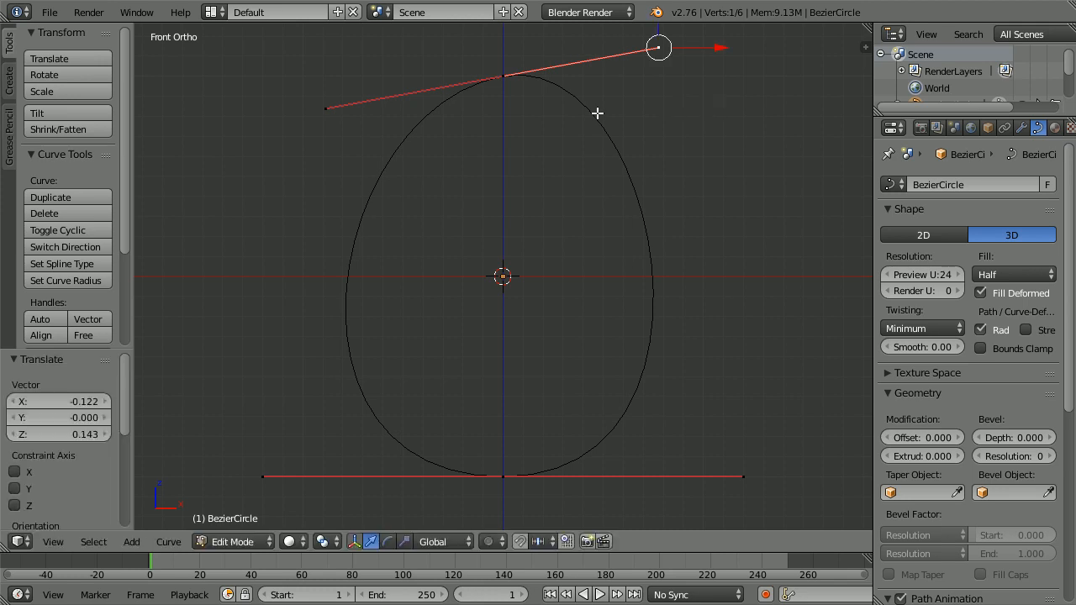
mouse_move(597, 129)
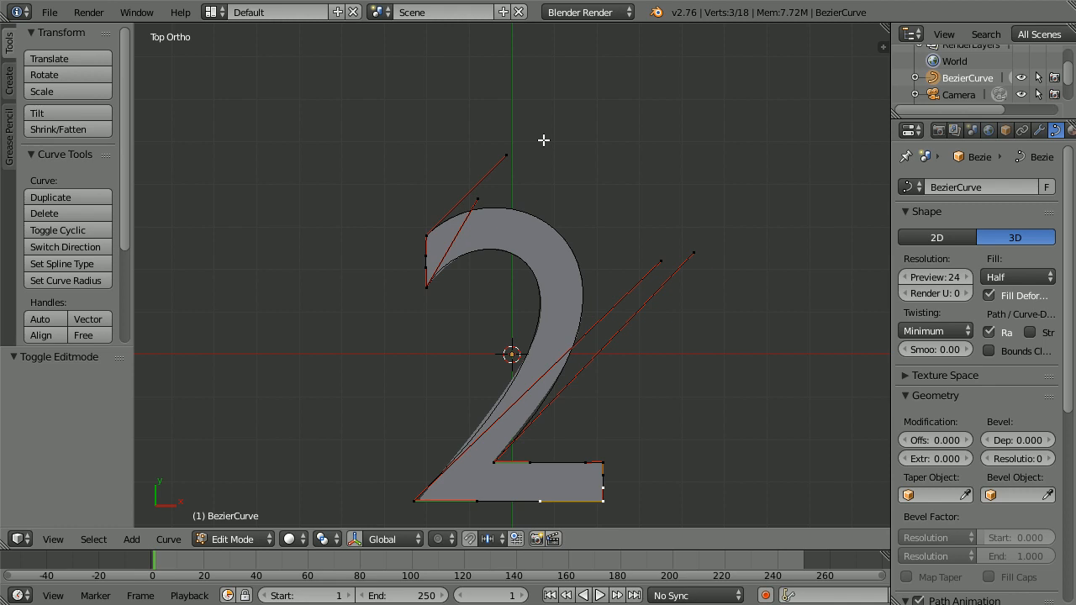
mouse_move(513, 246)
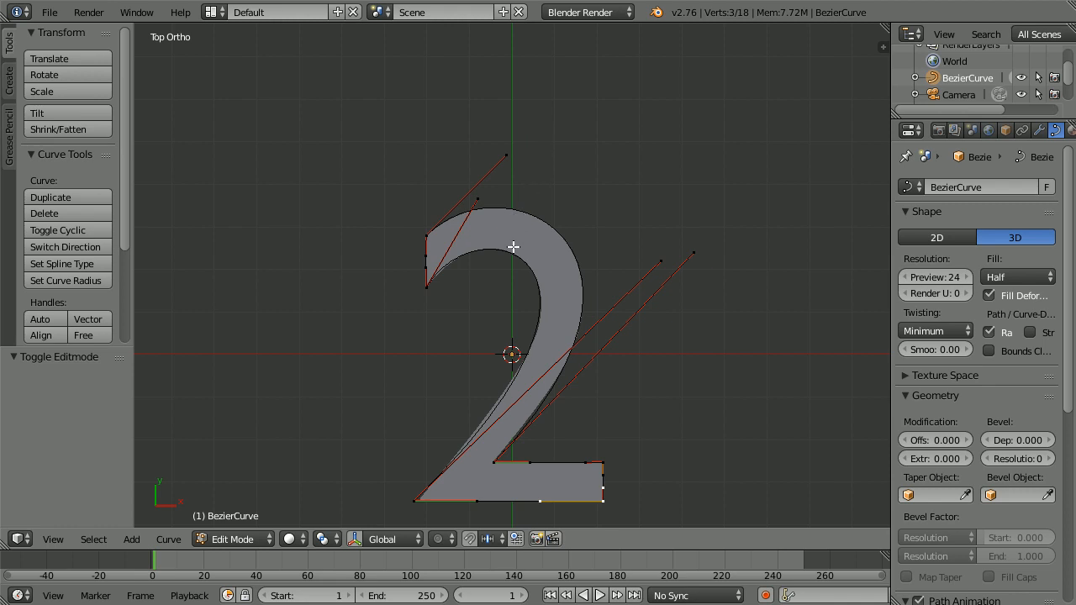